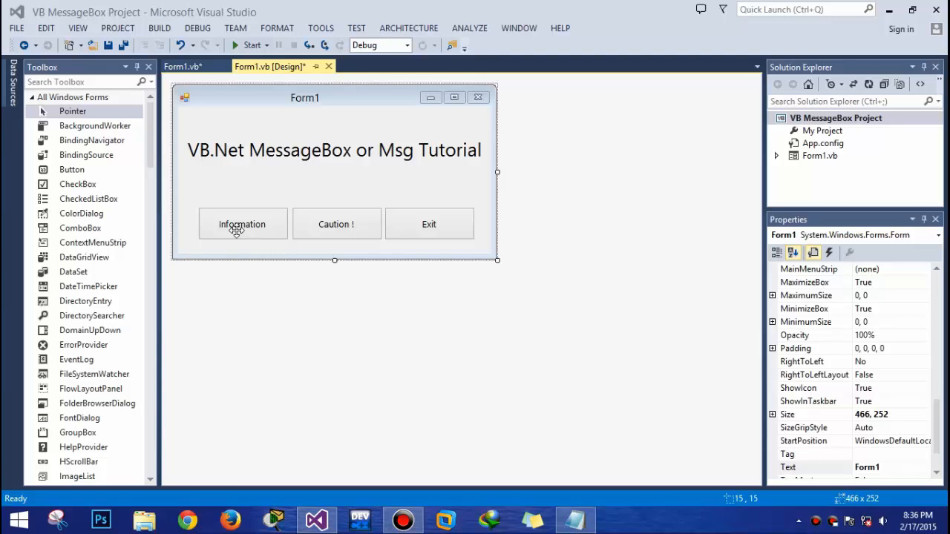
Open the Information button's Button1_Click handler from the form designer
click(242, 224)
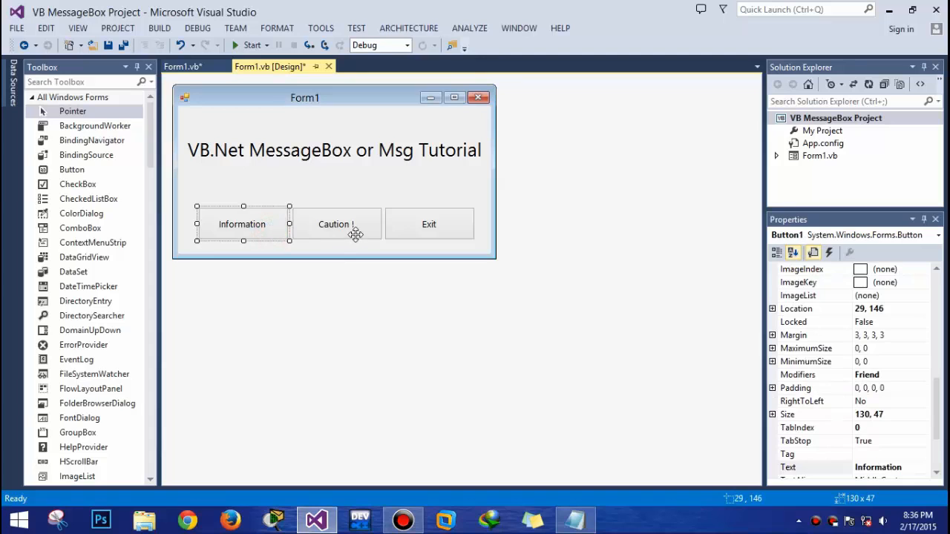
click(429, 224)
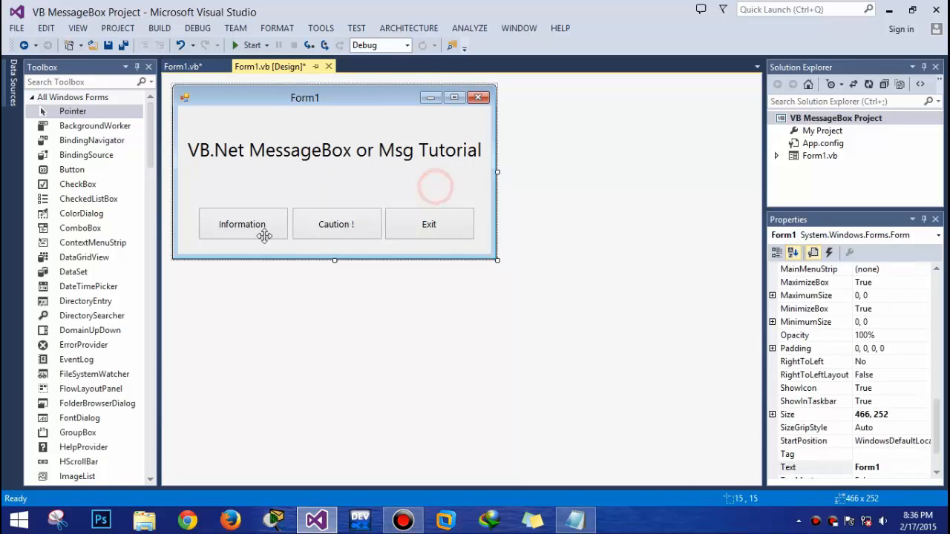
click(242, 223)
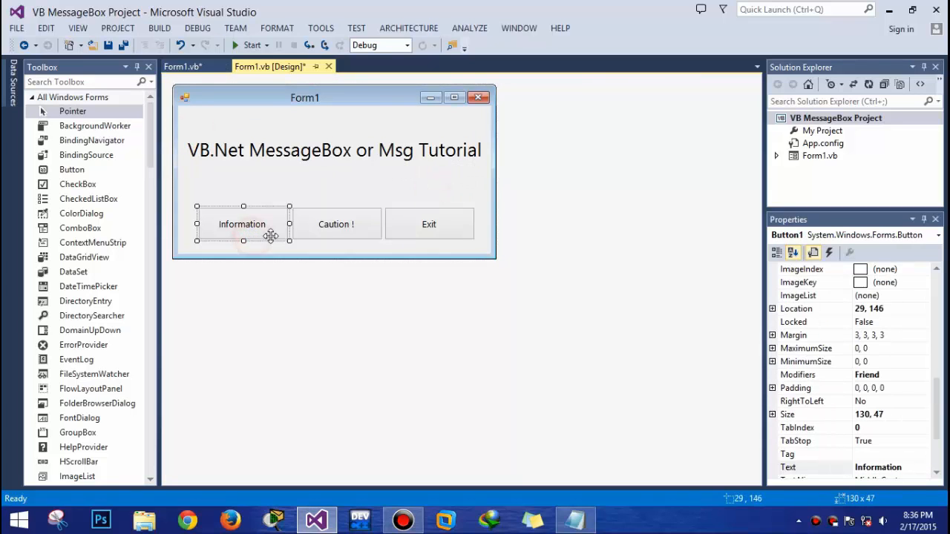
double_click(242, 224)
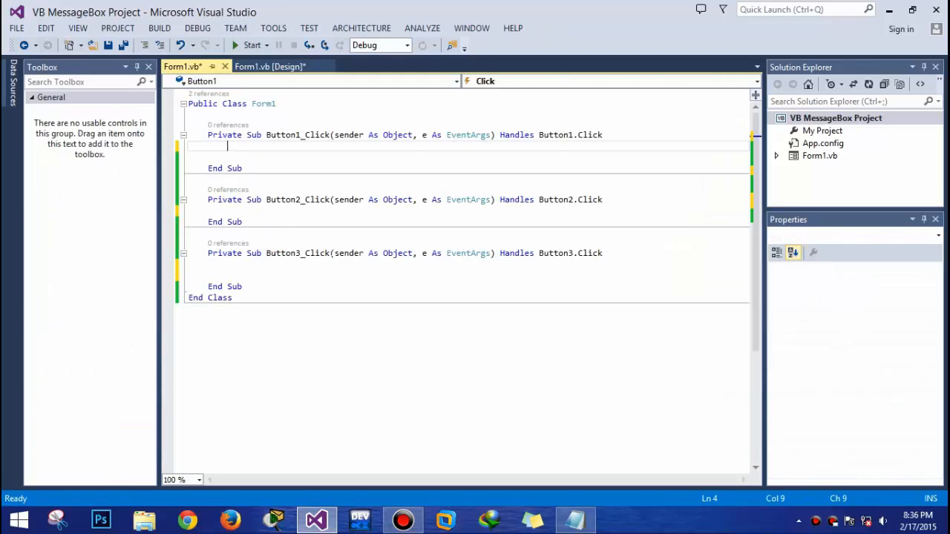
Enter MessageBox.Show("This is for Information") in Button1_Click using IntelliSense
text(messagr)
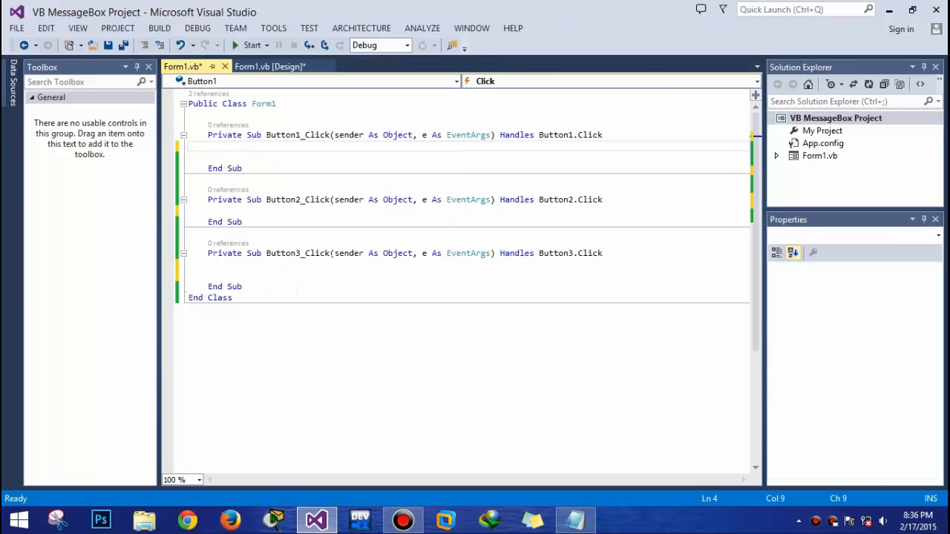
text(message)
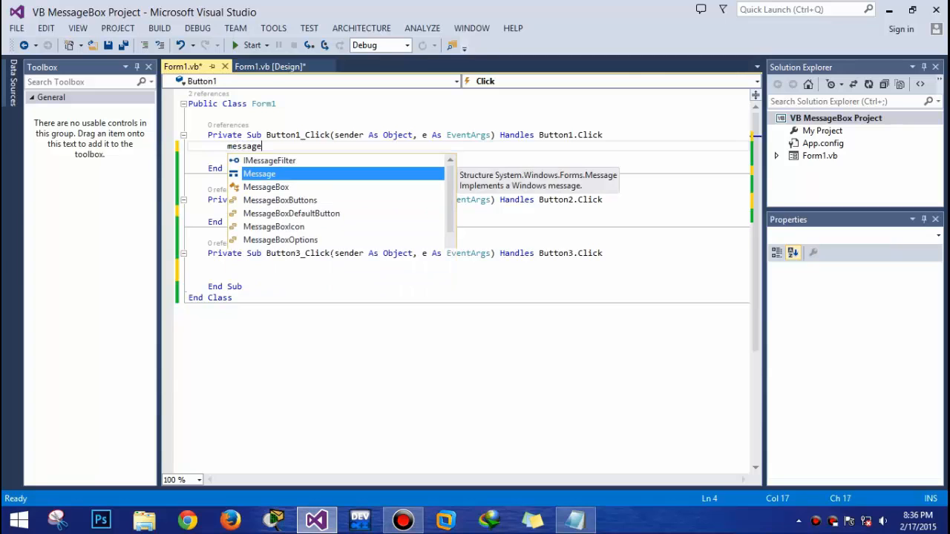
text(Box.)
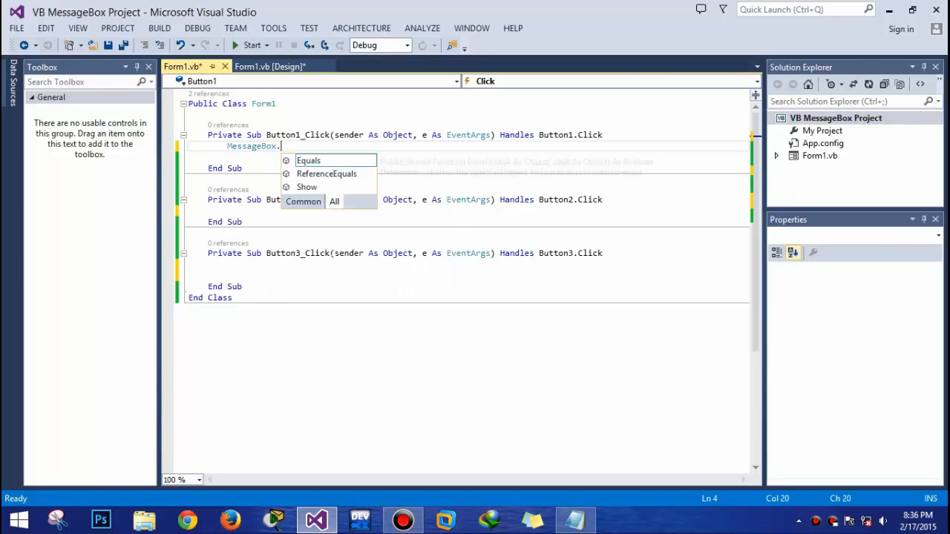
text(show)
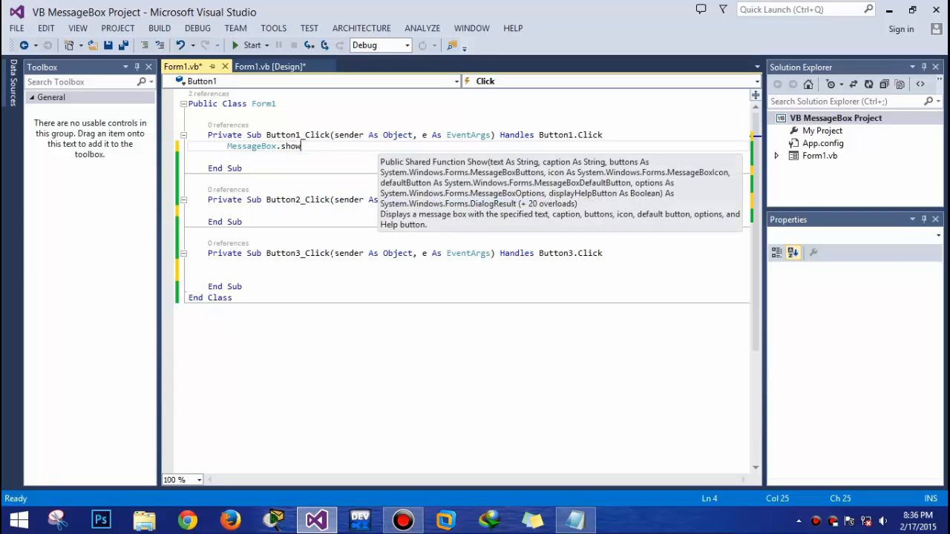
text(("This i)
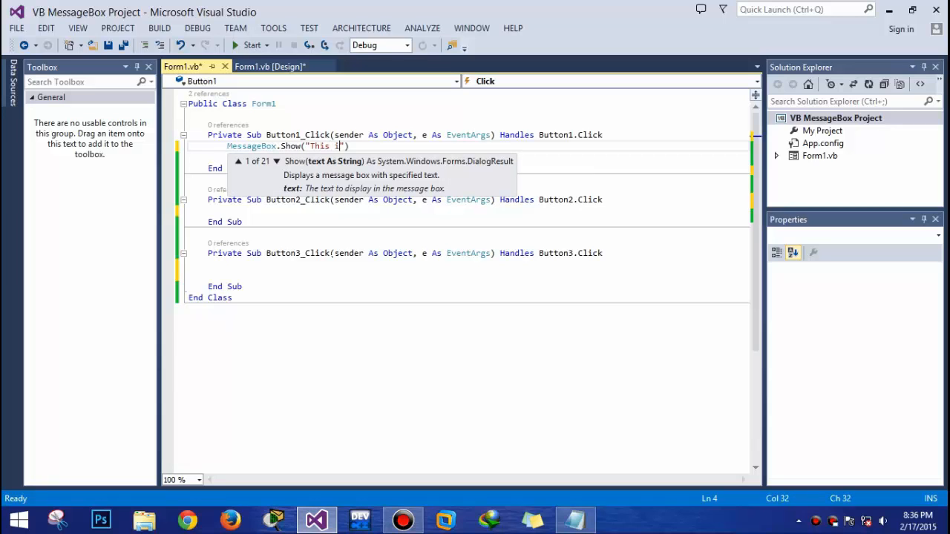
text(s for in)
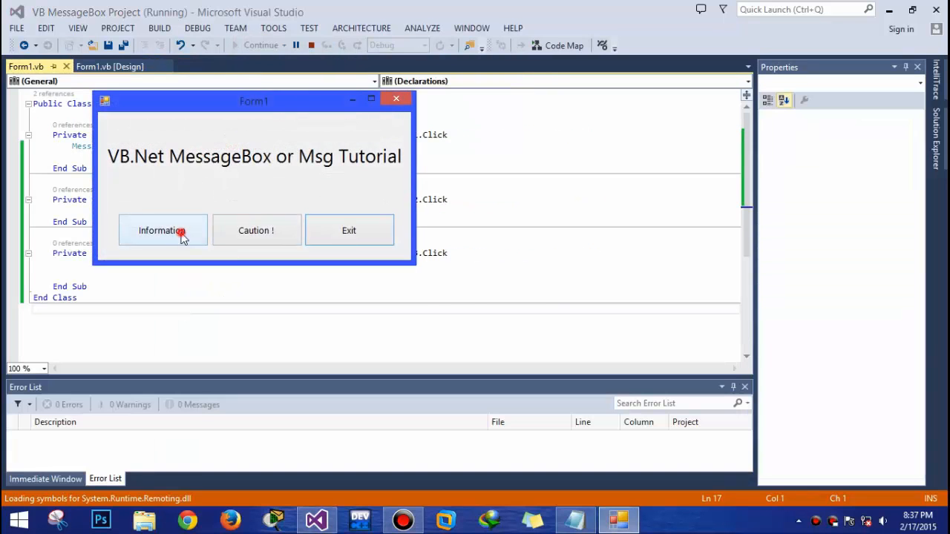
Trigger the 'This is for Information' message in the running form, dismiss it, and close Form1
click(161, 230)
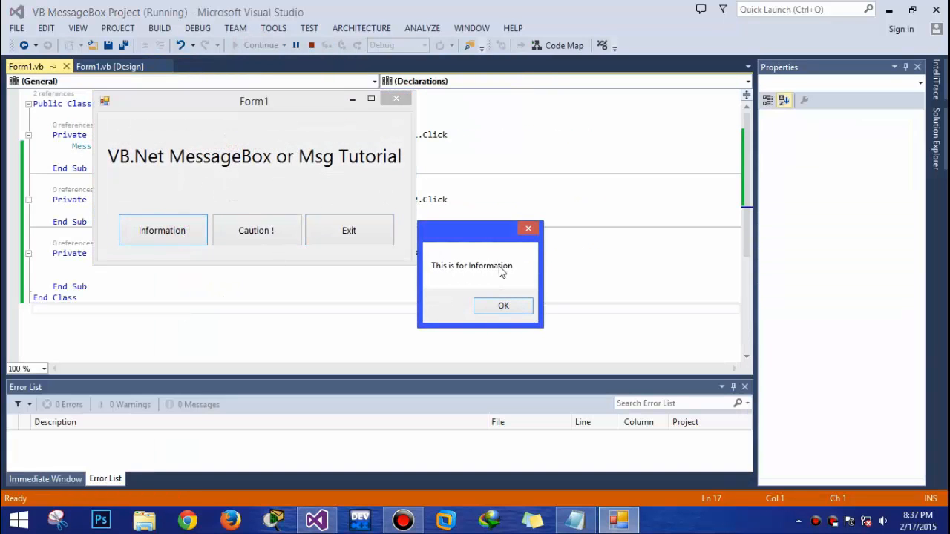
mouse_move(489, 240)
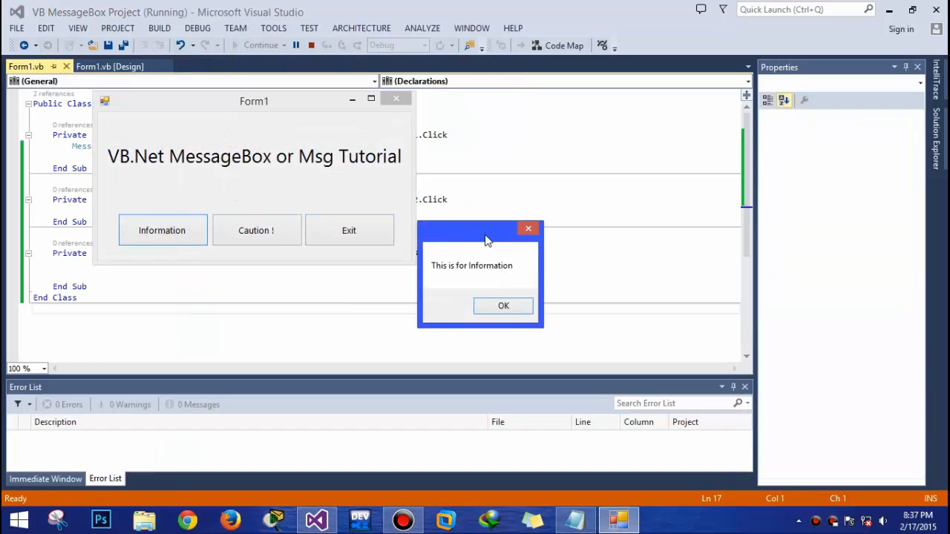
click(503, 306)
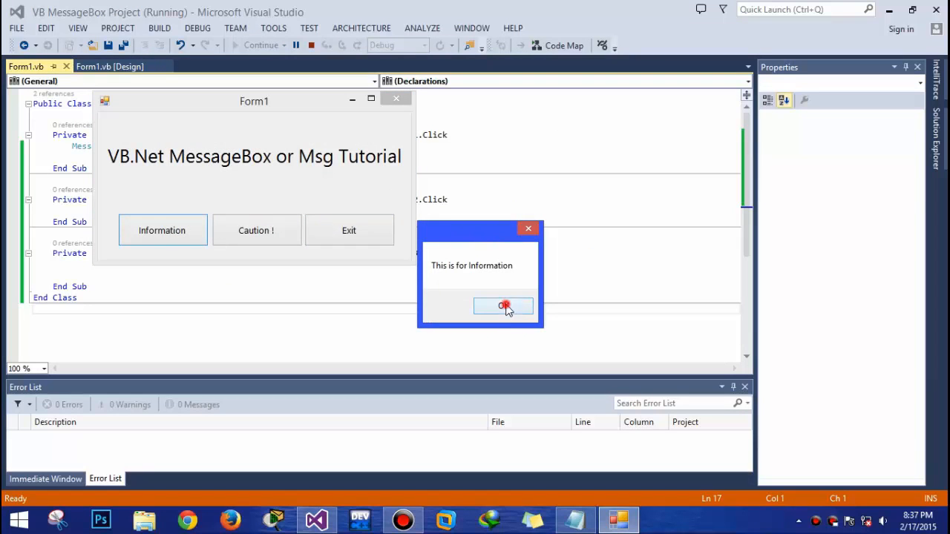
click(503, 306)
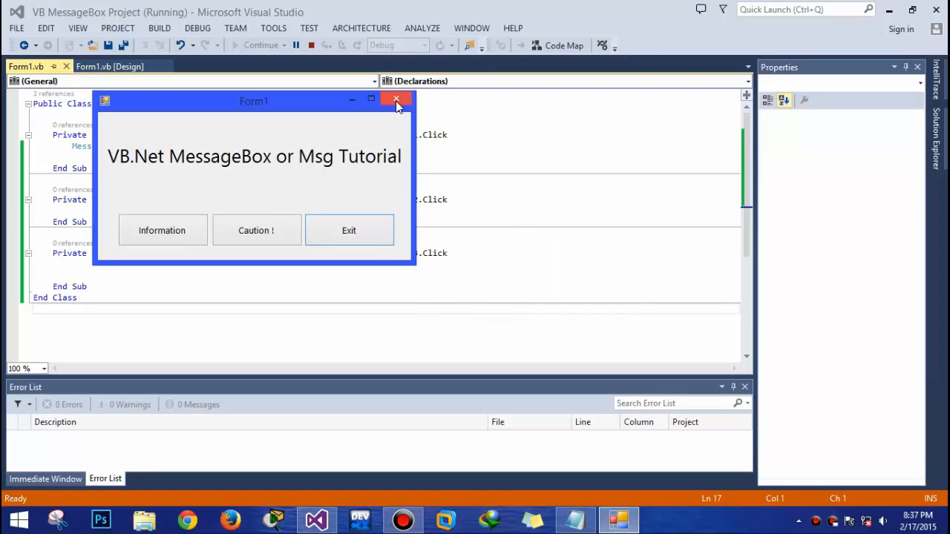
click(396, 99)
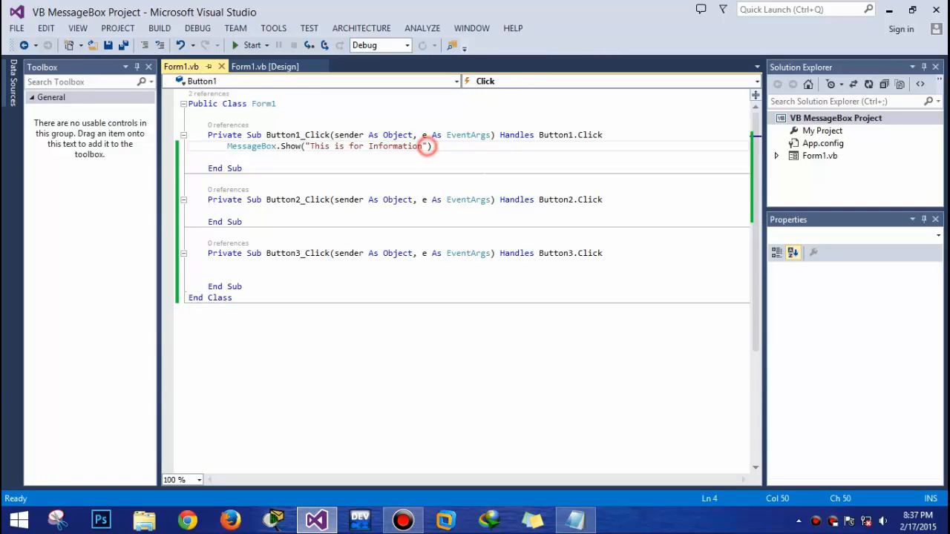
Add "Information" as MessageBox.Show's caption argument and start the app
text(,")
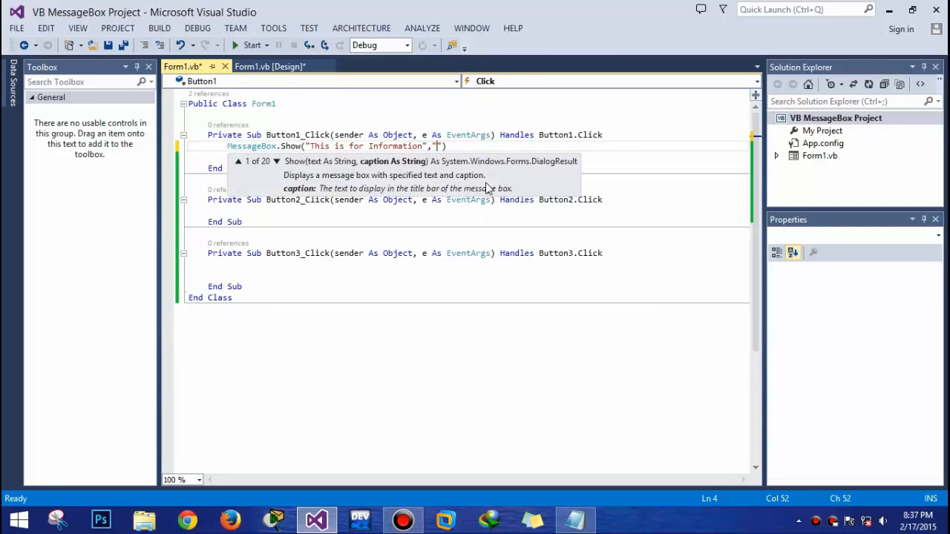
text(I)
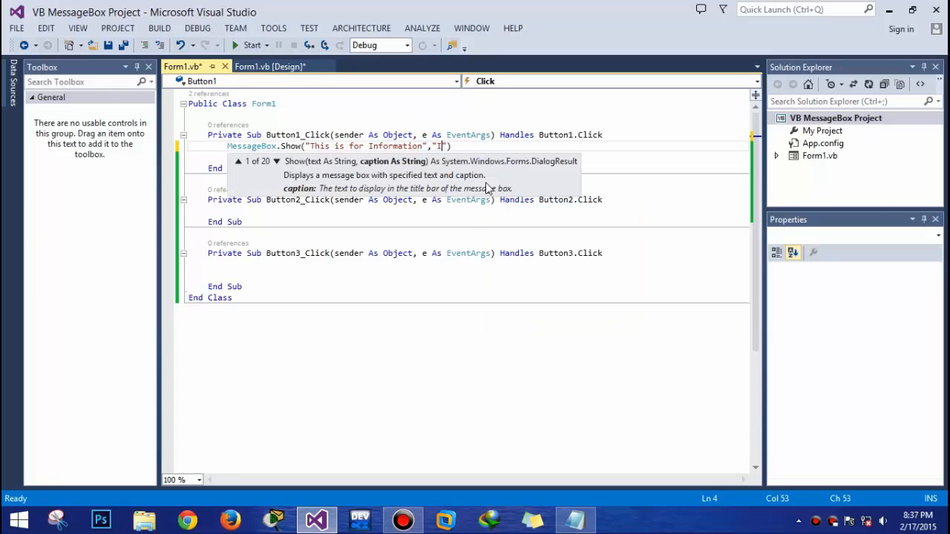
text(nformatio)
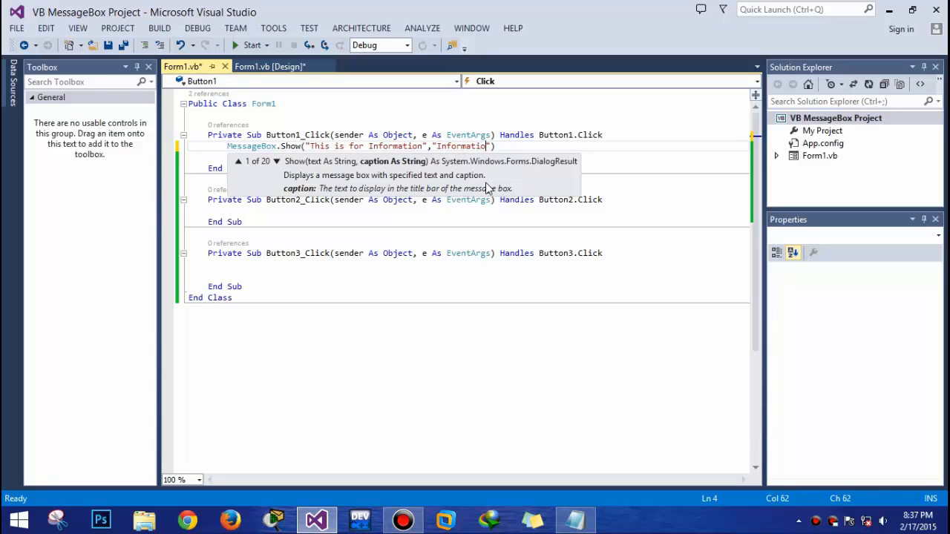
click(251, 45)
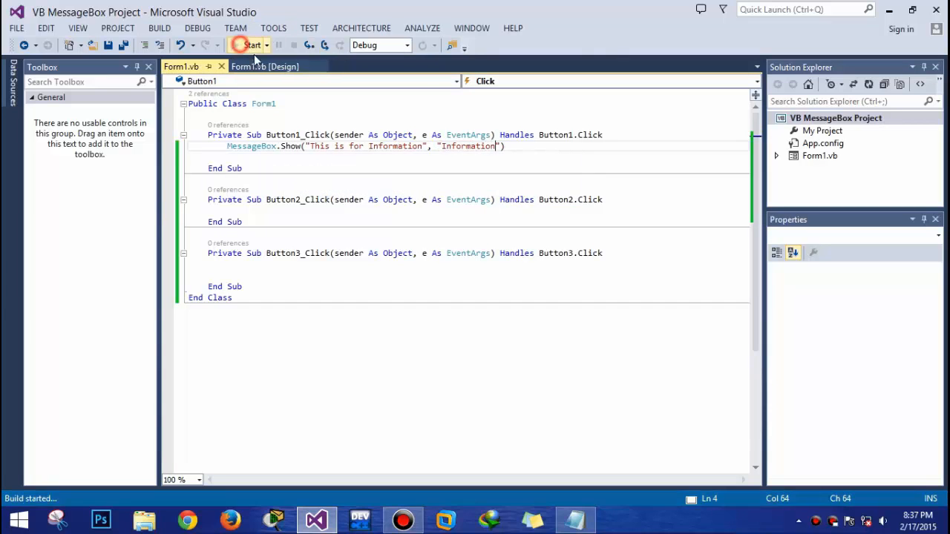
Show the Information message, verify its 'Information' title, and dismiss it
click(108, 176)
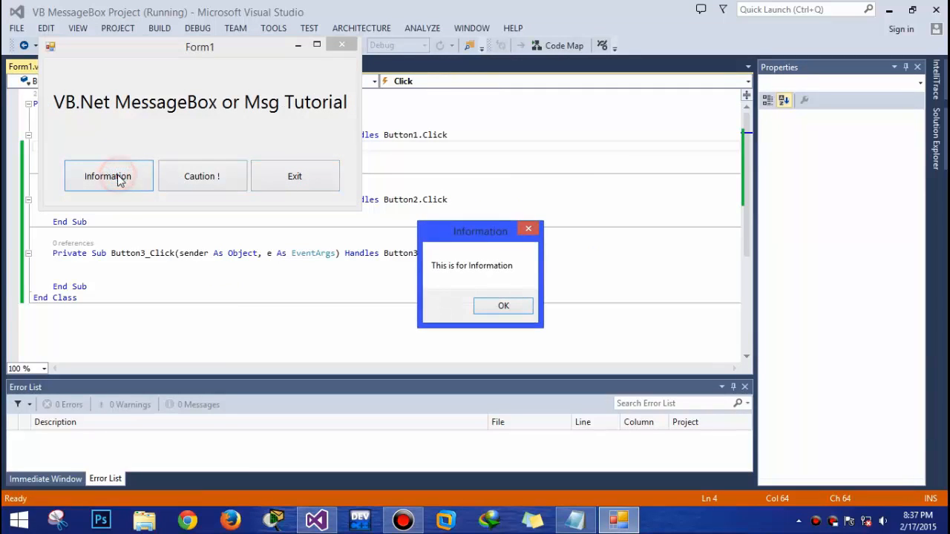
mouse_move(503, 306)
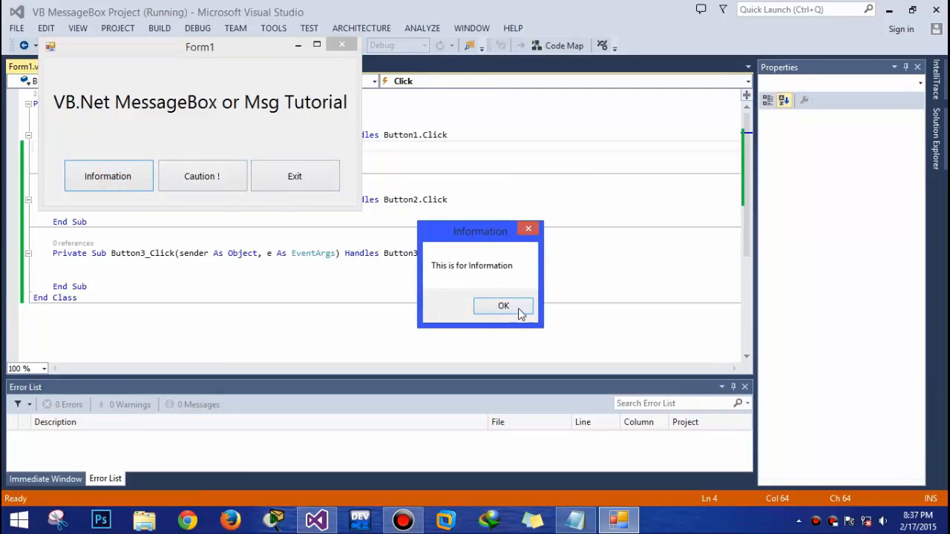
click(503, 305)
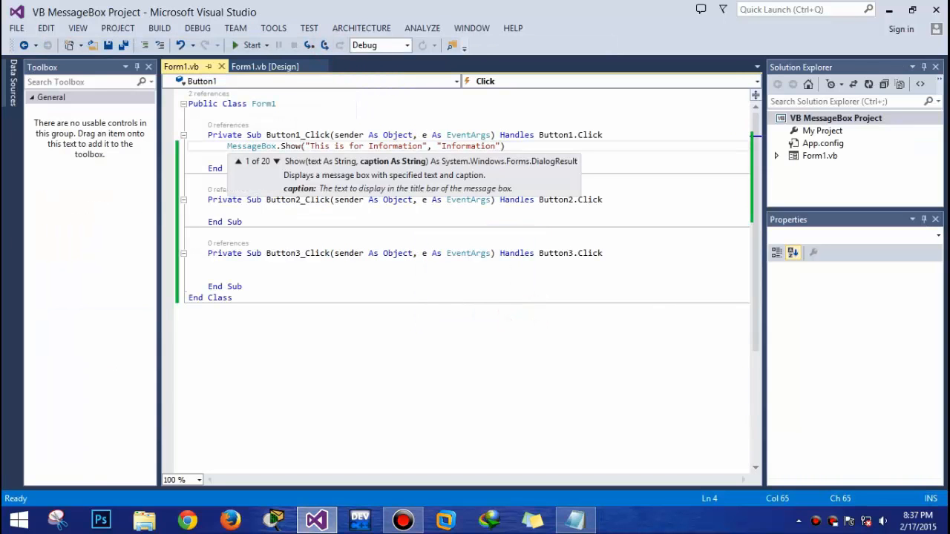
Add MessageBoxButtons.OK and MessageBoxIcon.Information arguments to the Information MessageBox.Show call
text(,messageBoxButtons.OK)
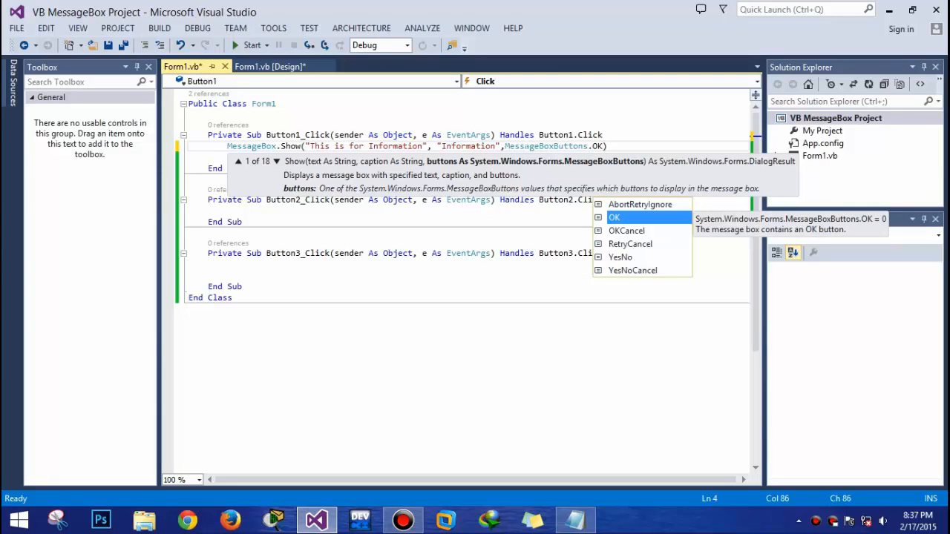
text(,mesa)
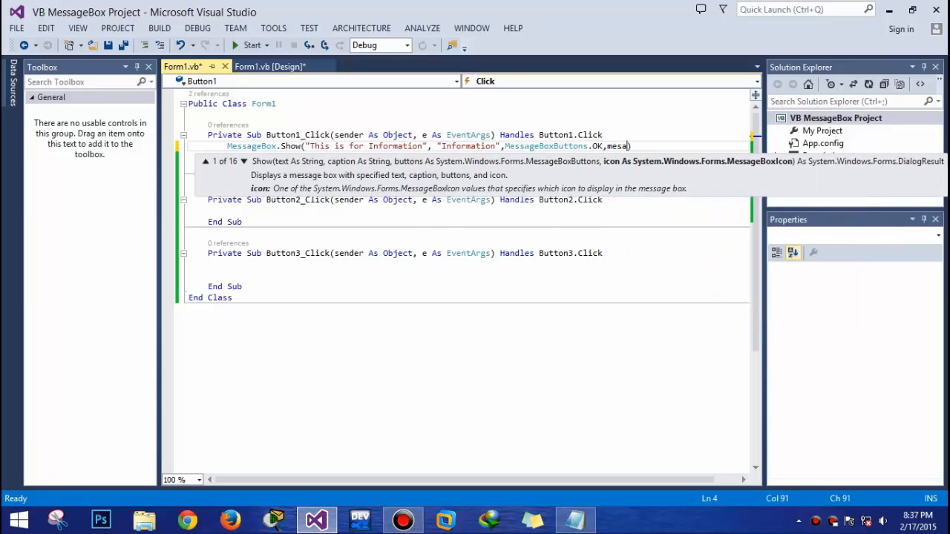
key(BackSpace)
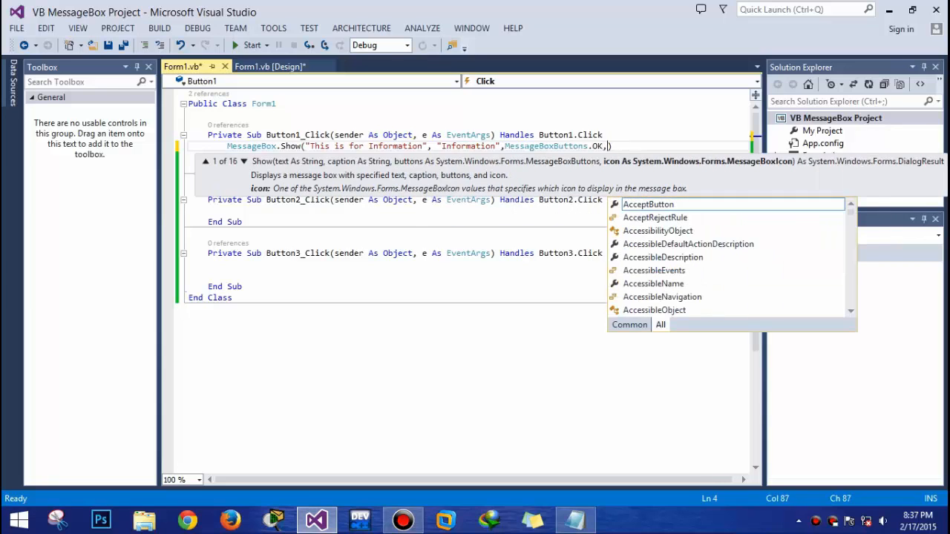
text(messageBoxIcon.inform)
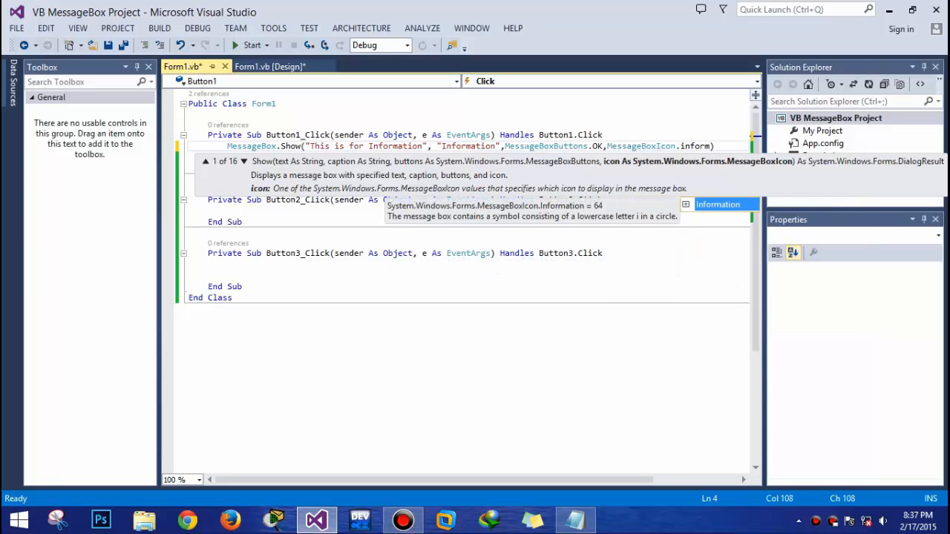
text(ation)
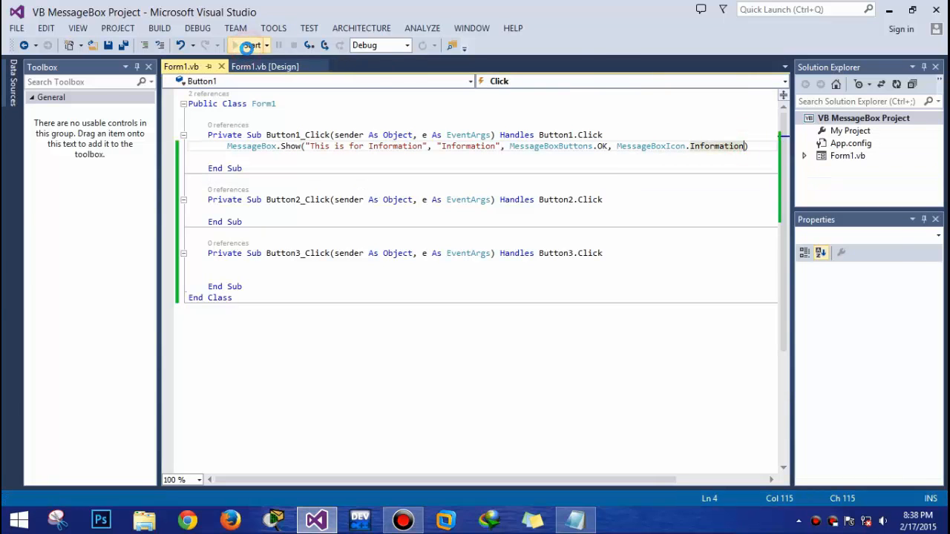
Run the form, dismiss the Information message box, and try the Exit button
click(250, 45)
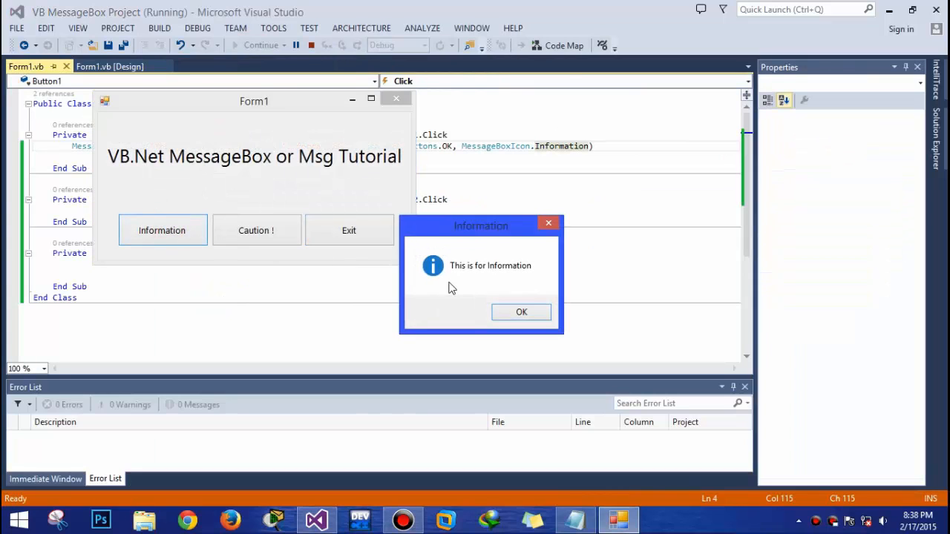
mouse_move(426, 271)
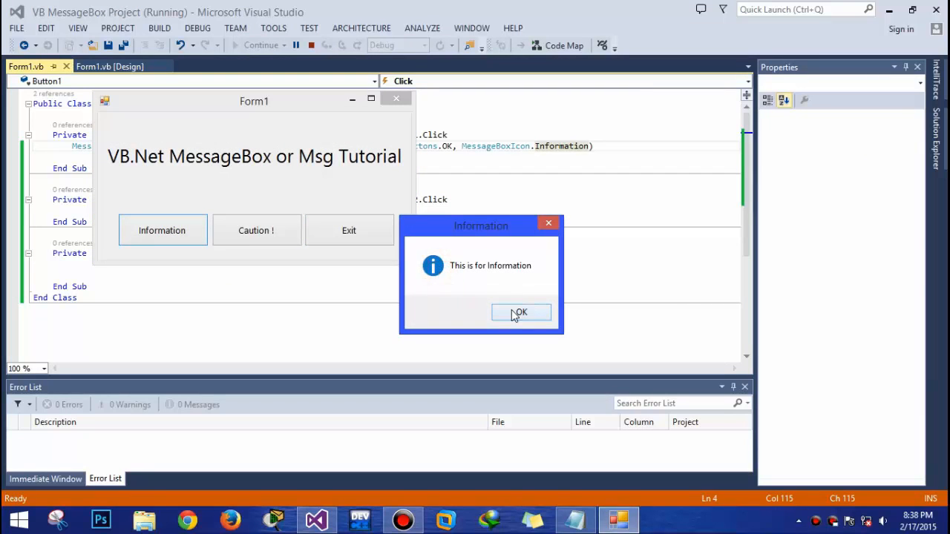
click(520, 312)
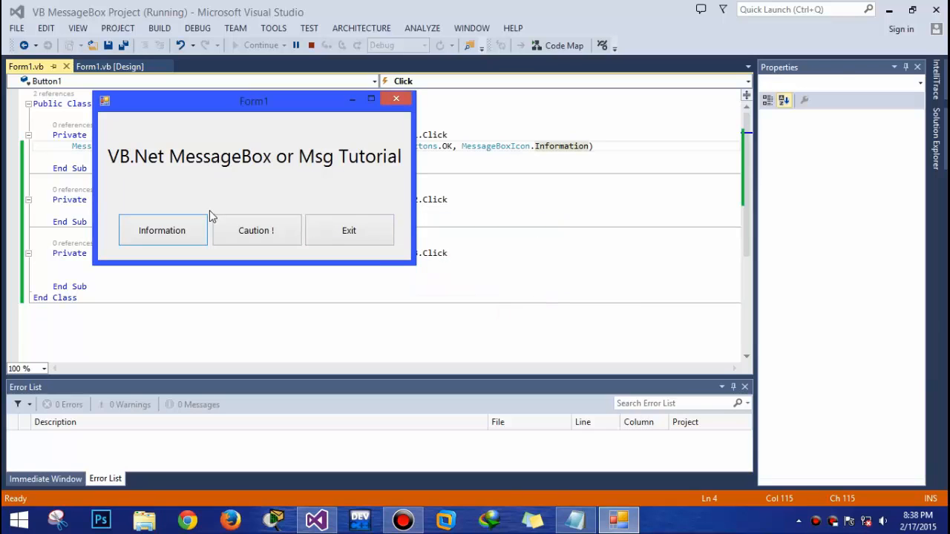
mouse_move(349, 230)
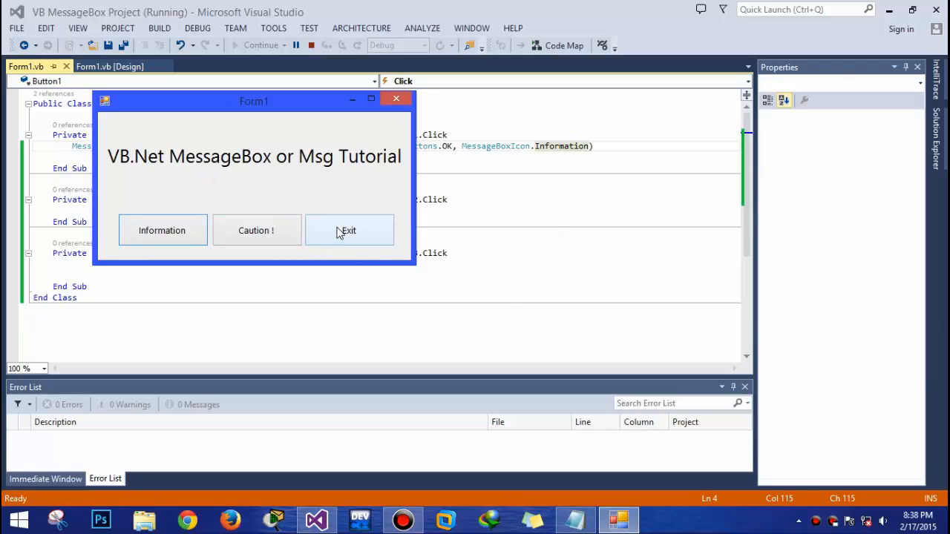
click(349, 231)
text(MessageBox.Show("This is for Inf", "Information", MessageBoxButtons.OK, MessageBoxIcon.Information)
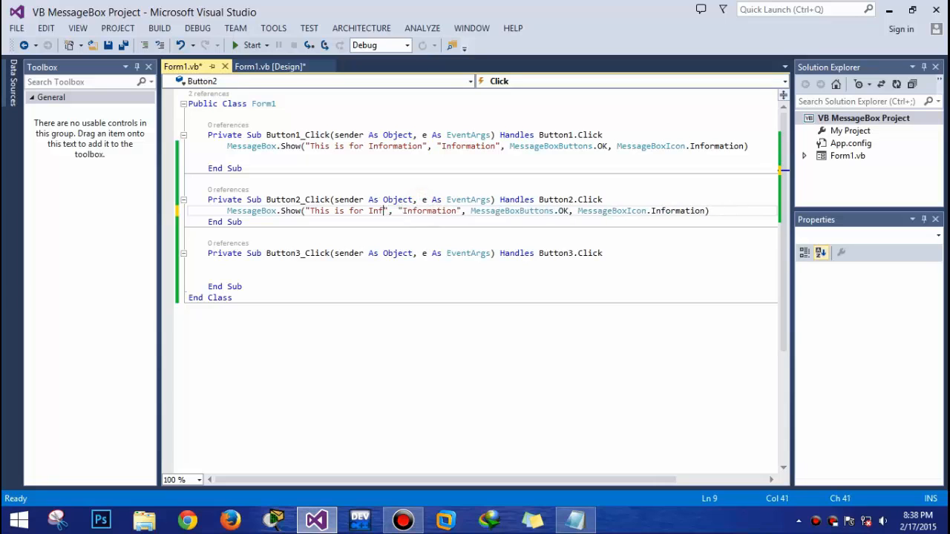
Change the copied Button2_Click message to "This is for Caution!" with caption "Caution"
text(Caution!)
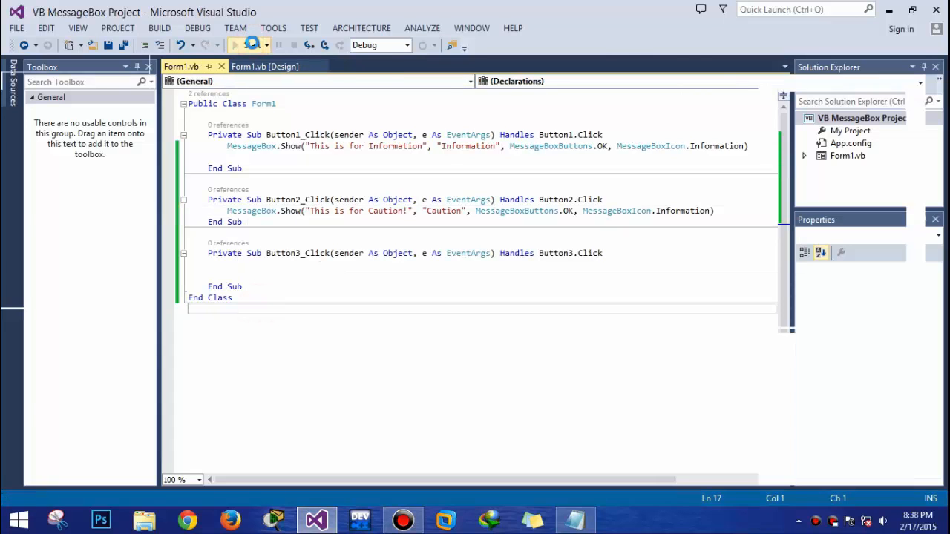
Run the form, pop up the 'This is for Caution!' message, dismiss it, and close
click(235, 46)
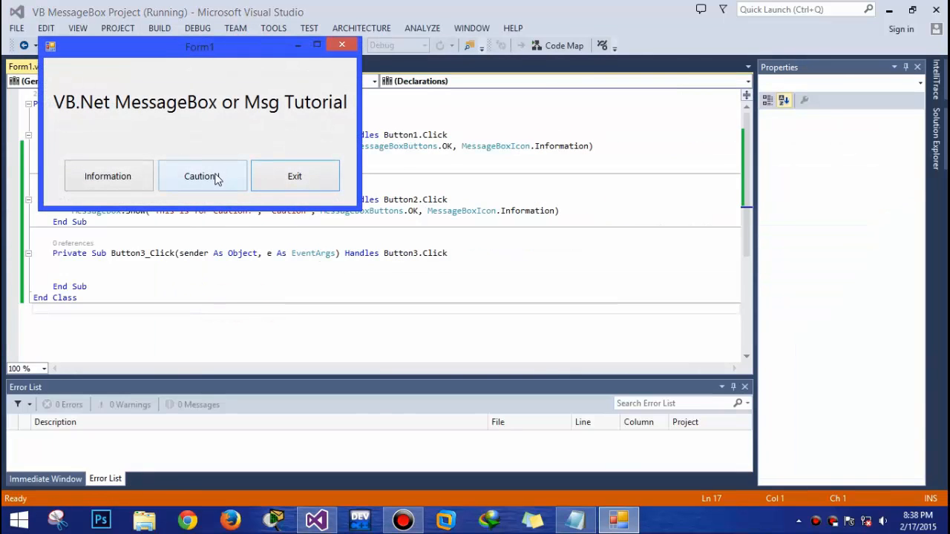
click(201, 176)
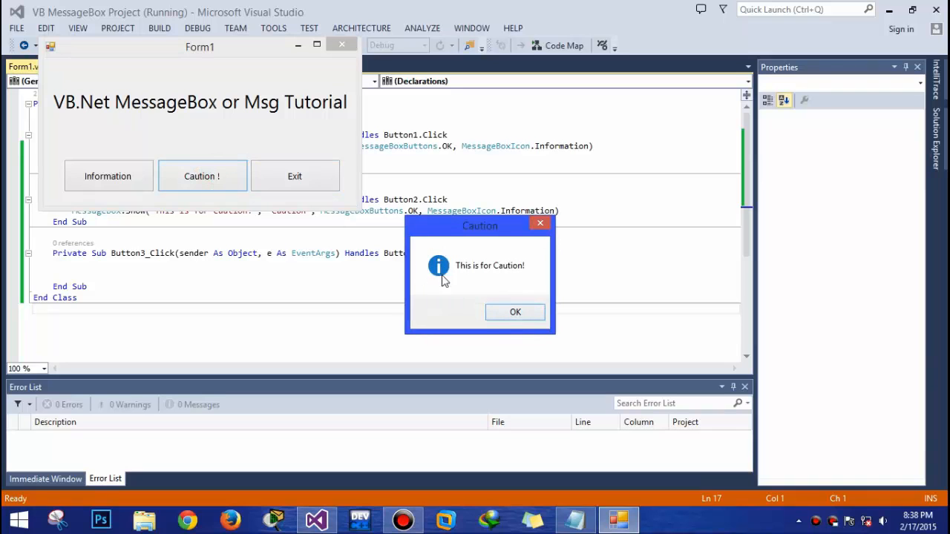
click(516, 312)
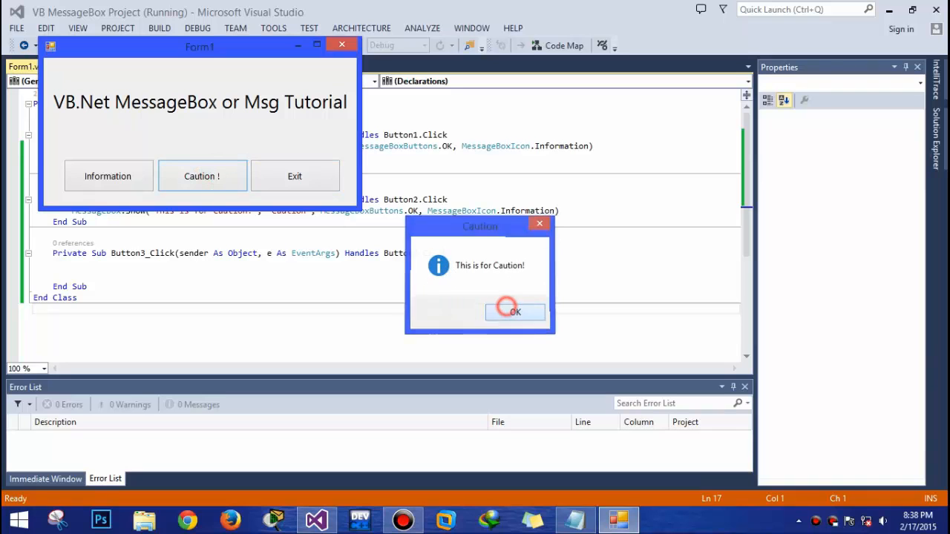
click(516, 311)
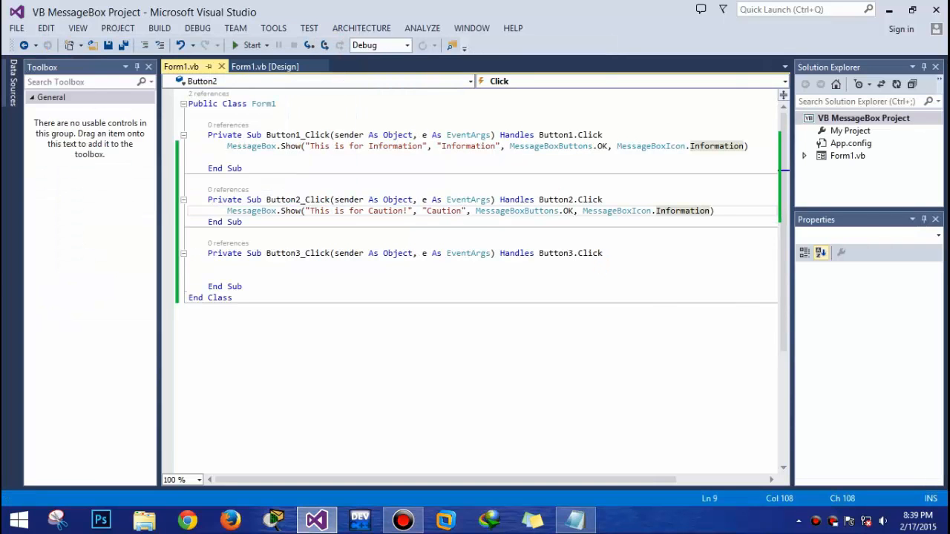
Switch the Caution icon to MessageBoxIcon.Exclamation, test the warning box, then try Exit
text(.In)
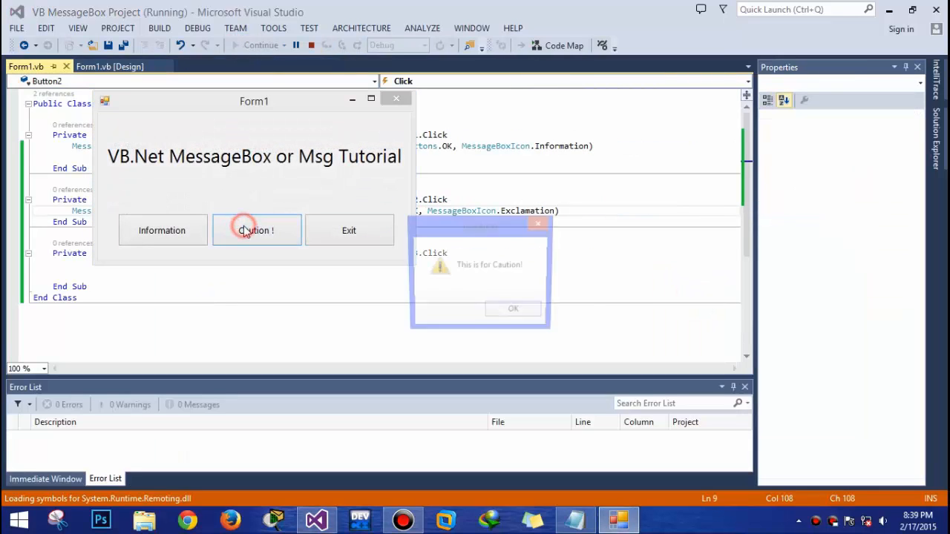
click(256, 230)
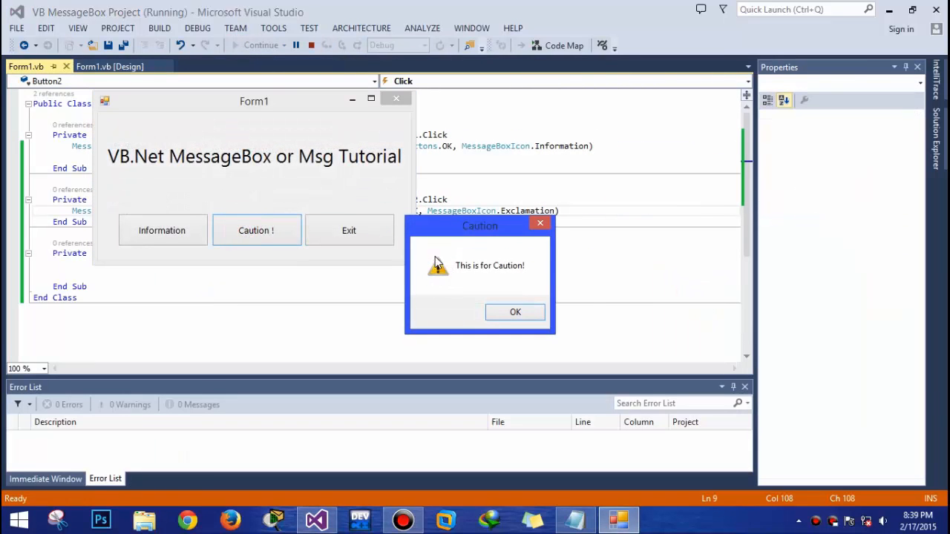
click(515, 312)
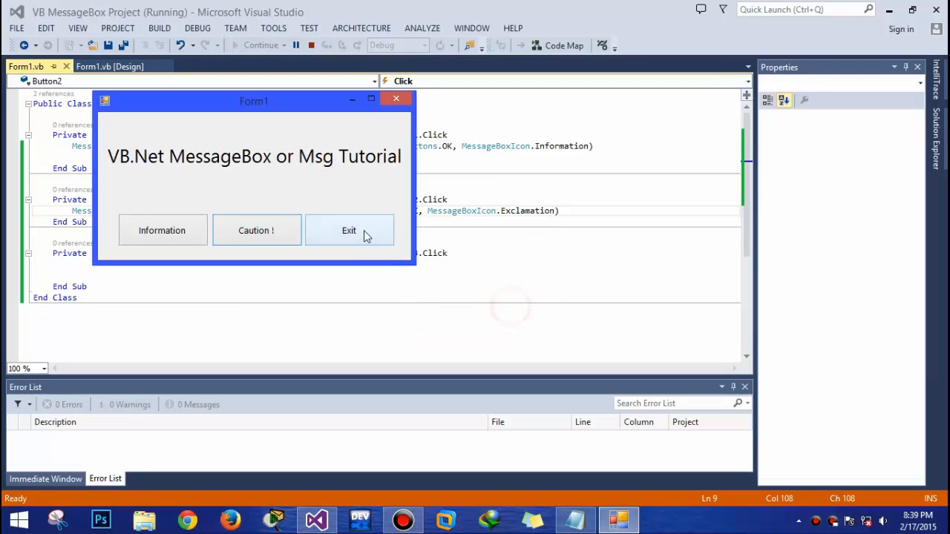
click(349, 231)
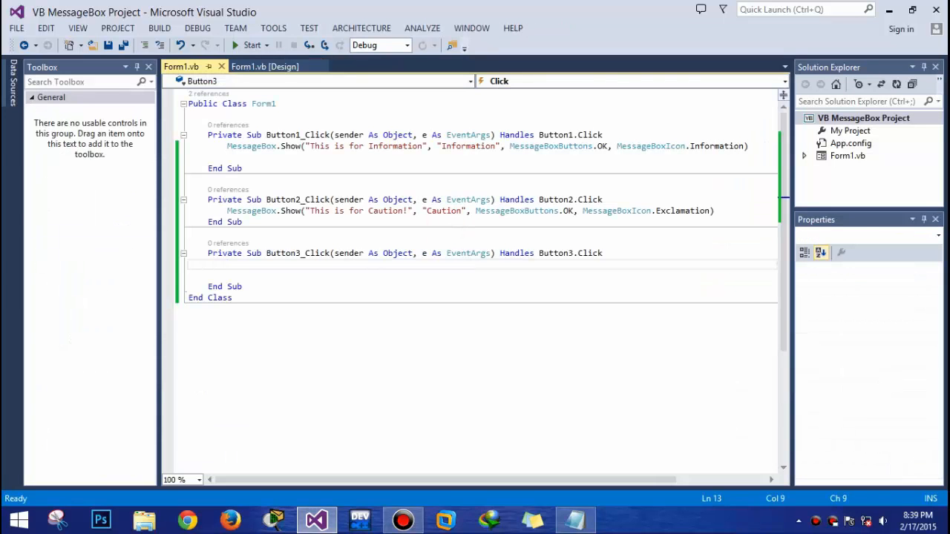
Add Close() to Button3_Click, run the form, and confirm Exit closes it
text(close()
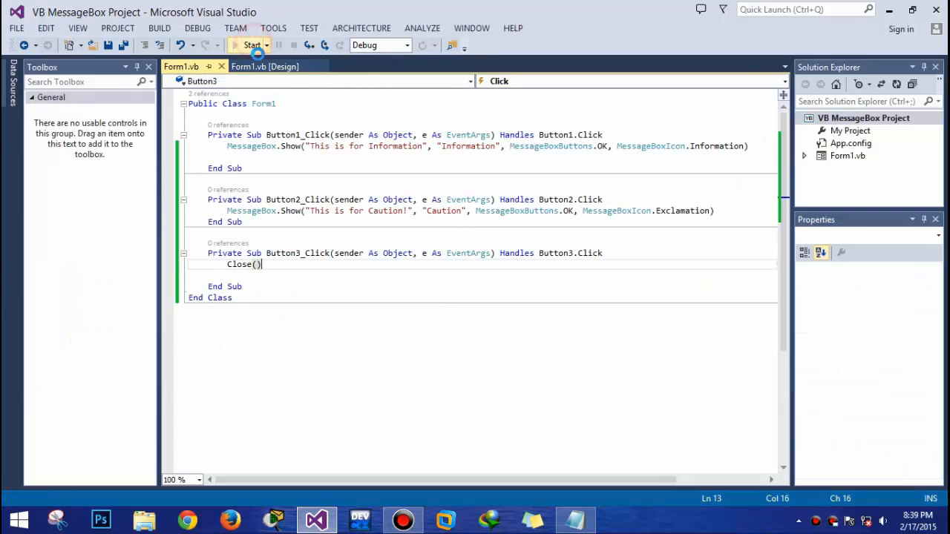
click(251, 45)
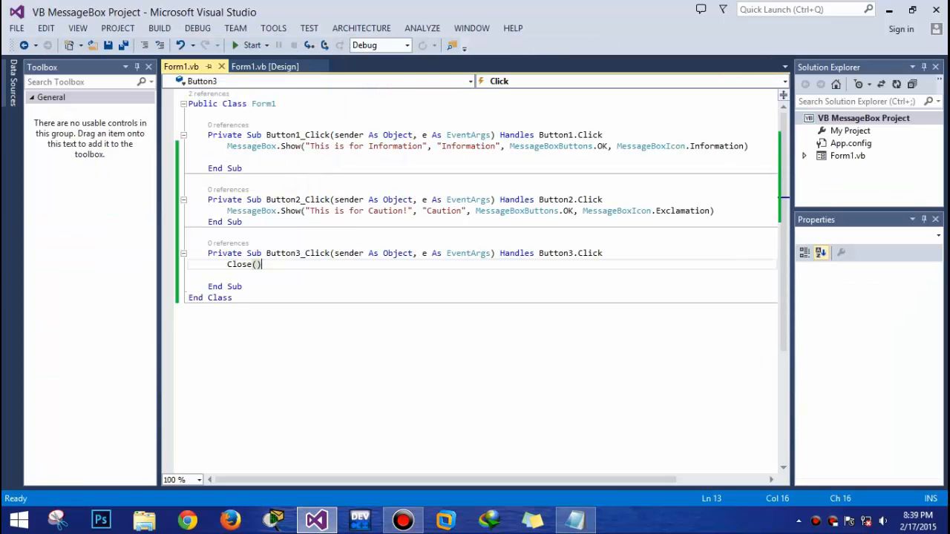
click(251, 45)
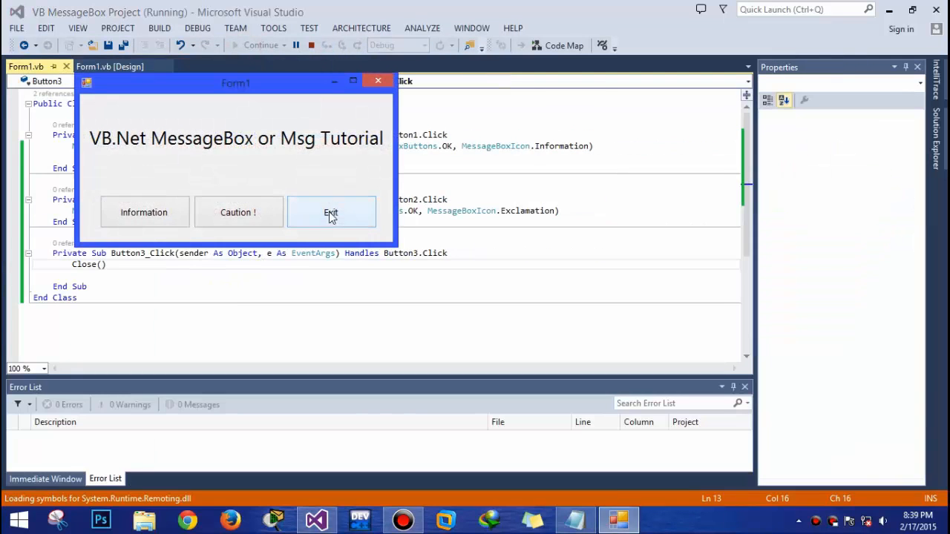
click(331, 211)
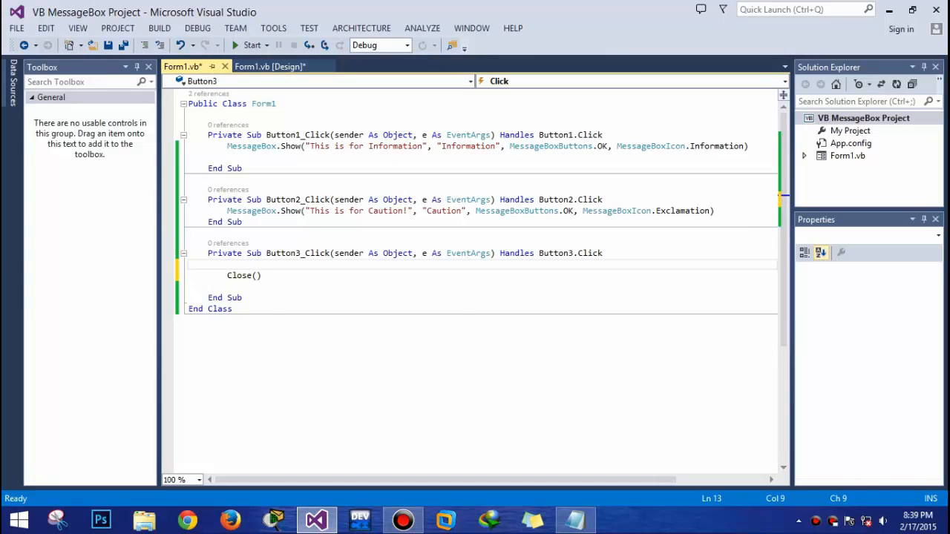
Make the Exit handler show a 'GoodBye!!!' MsgBox and verify it in a test run
text(msg)
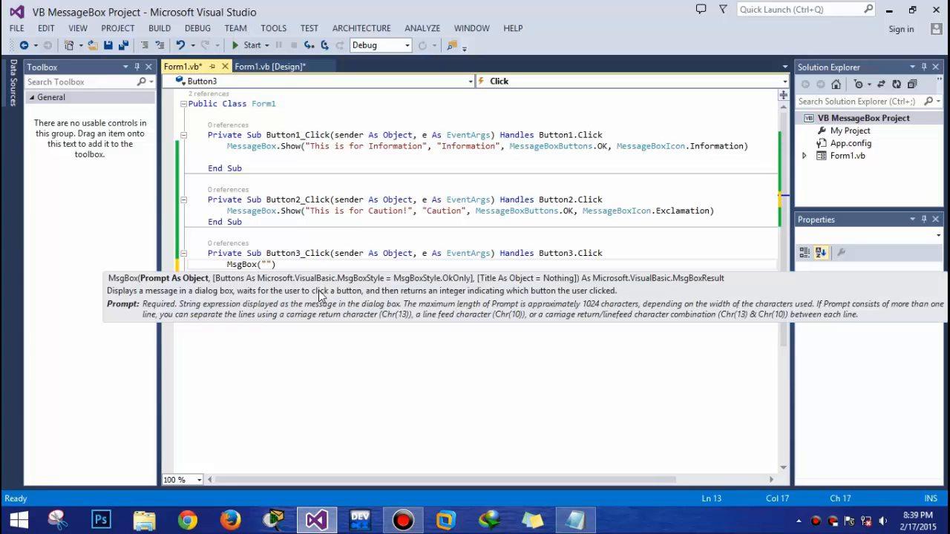
text(Thnks)
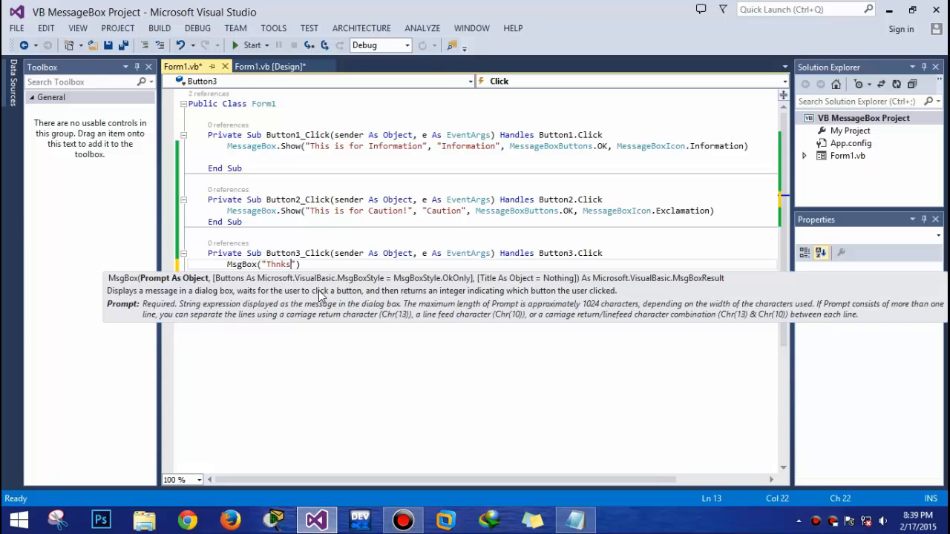
key(Backspace)
text(Goo)
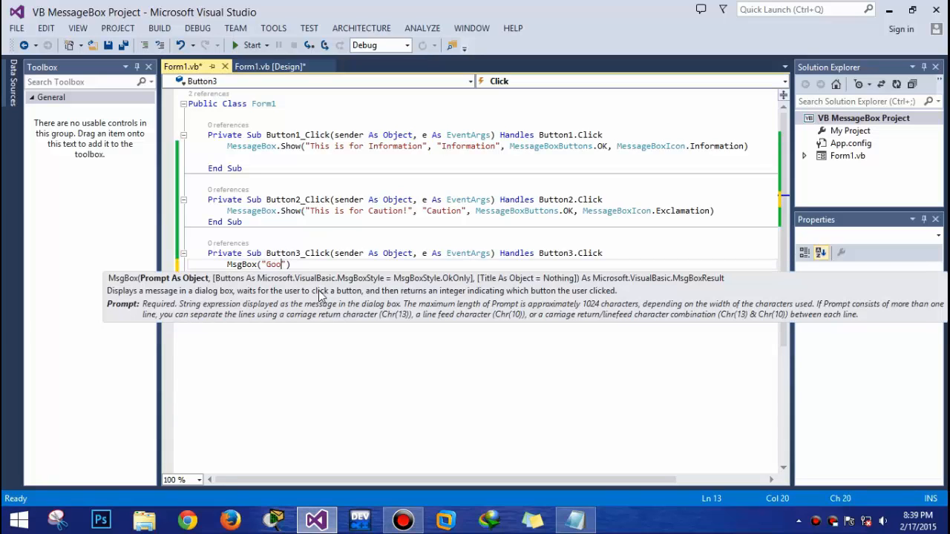
text(dBye)
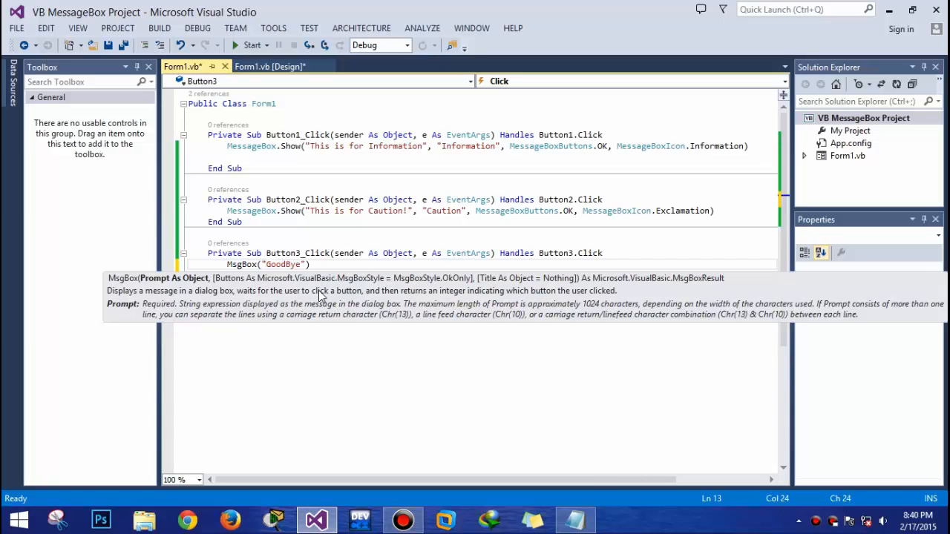
text(!!!)
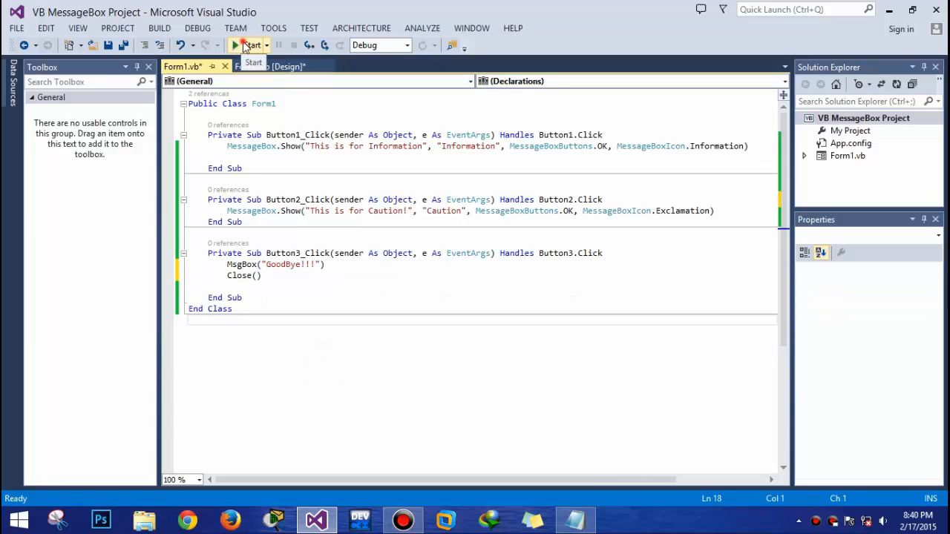
click(249, 45)
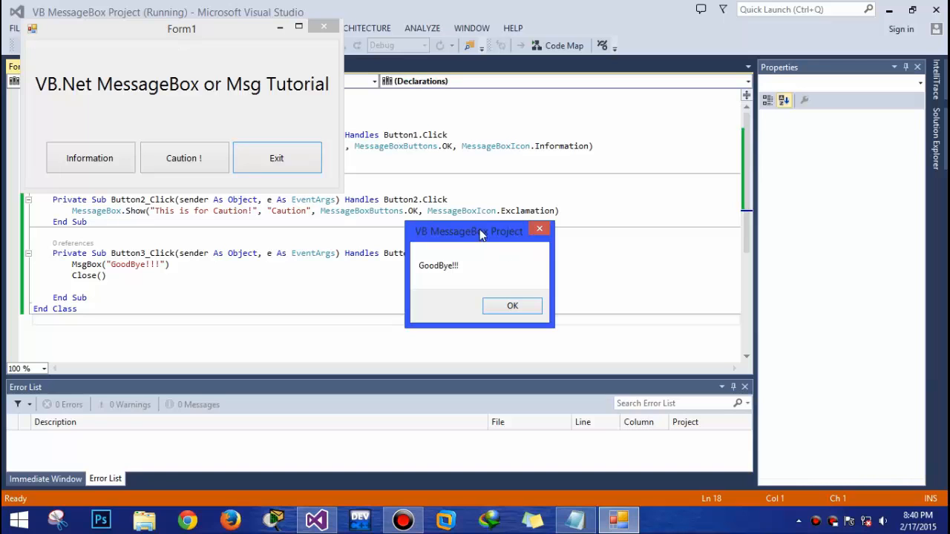
click(513, 306)
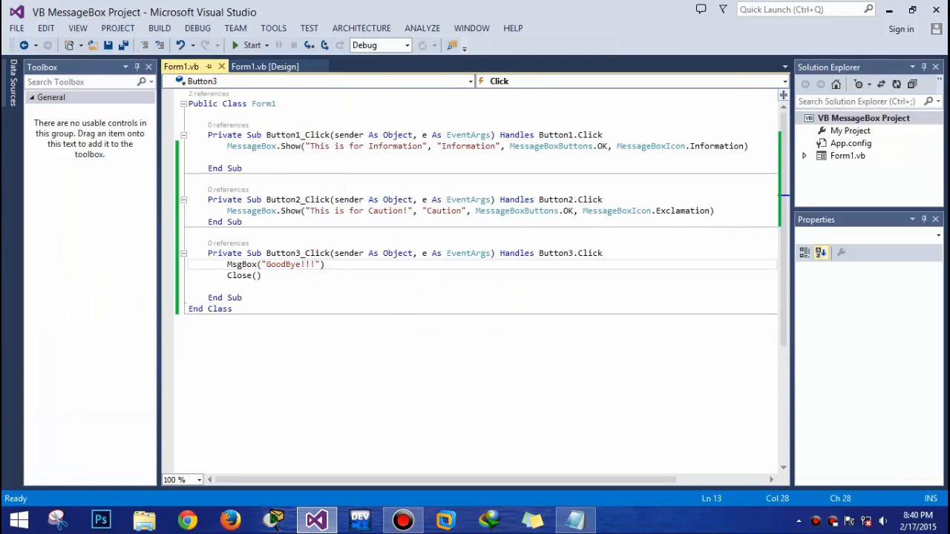
Pass MsgBoxStyle.Information to the GoodBye!!! MsgBox and check the info icon in a run
text(,MsgBoxStyle.Information)
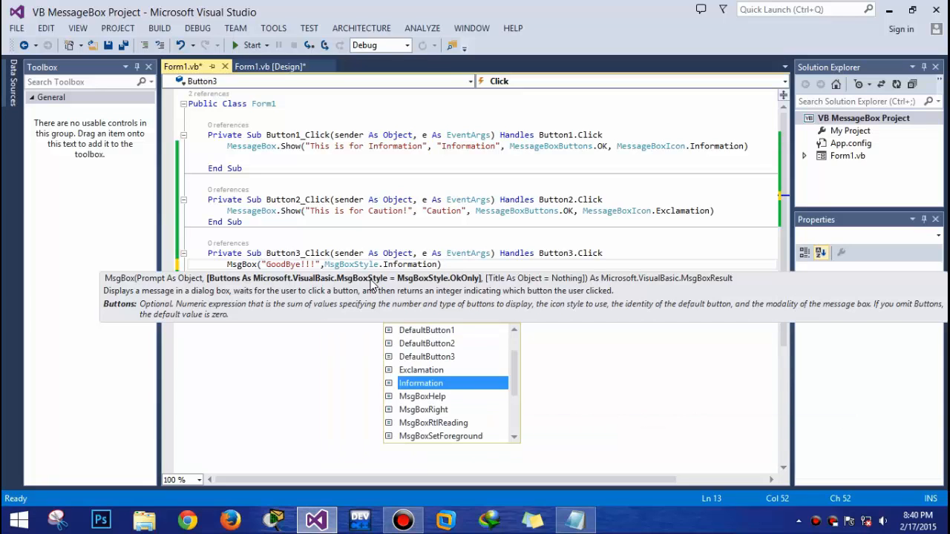
text(, tit)
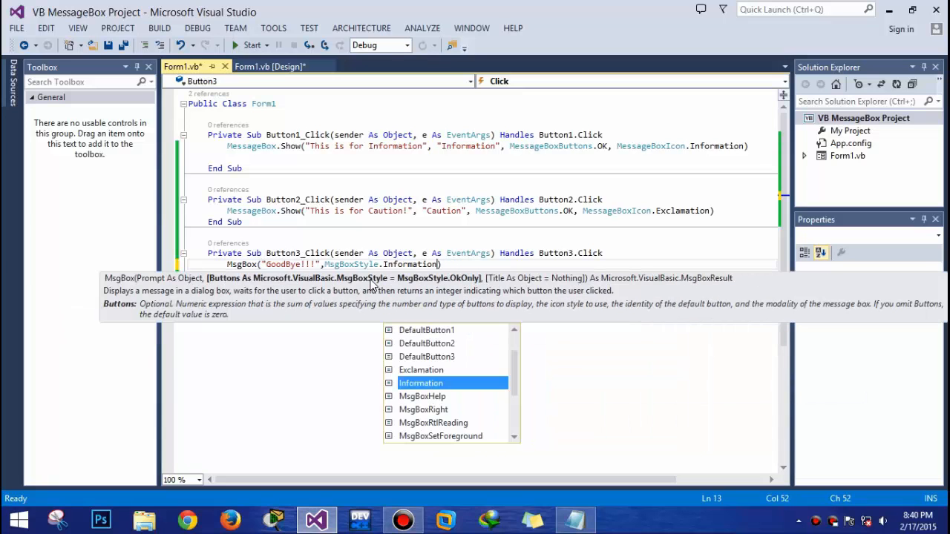
click(251, 44)
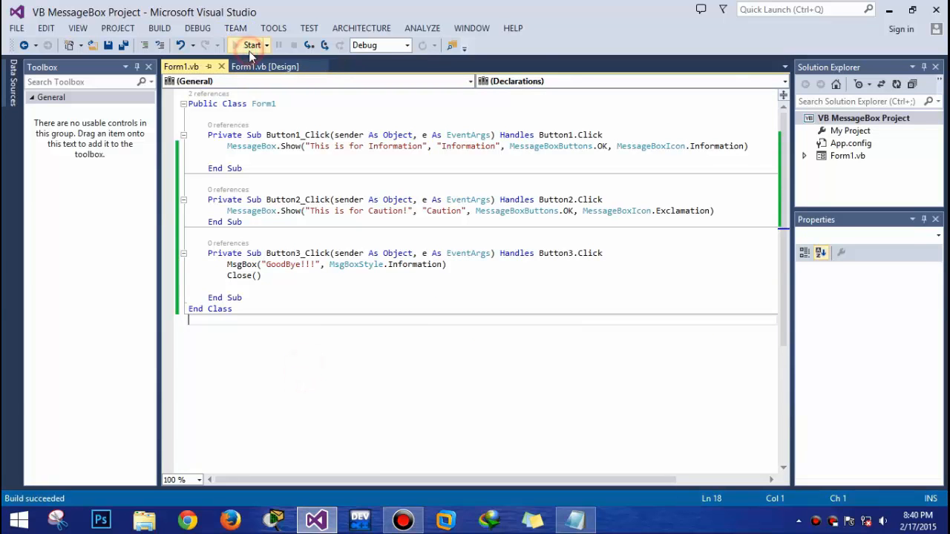
click(251, 46)
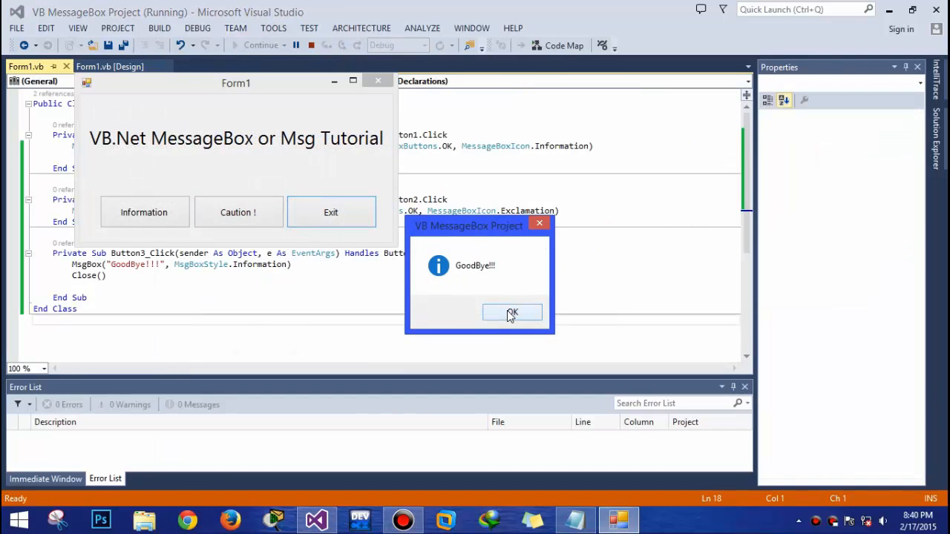
click(512, 313)
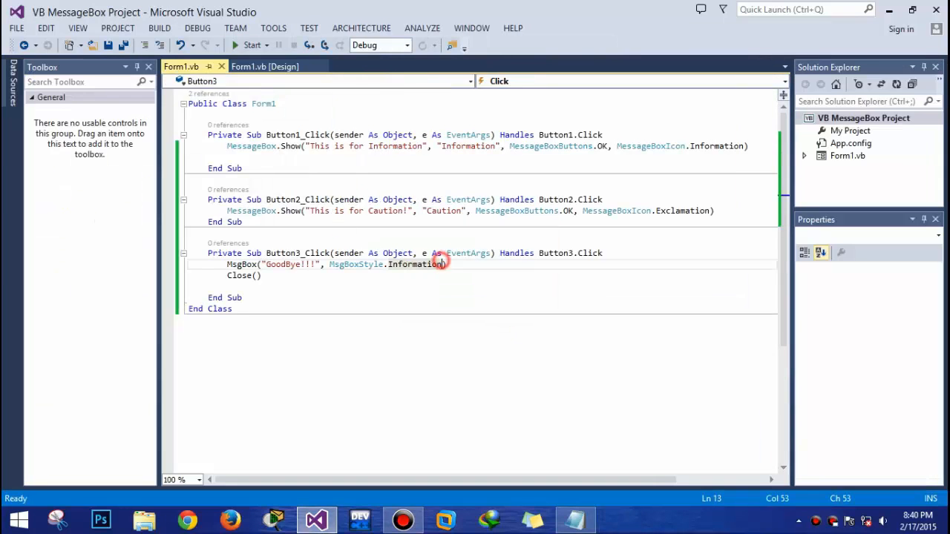
Add Title:="Thank You!" to the goodbye MsgBox, followed by Close()
text(,)
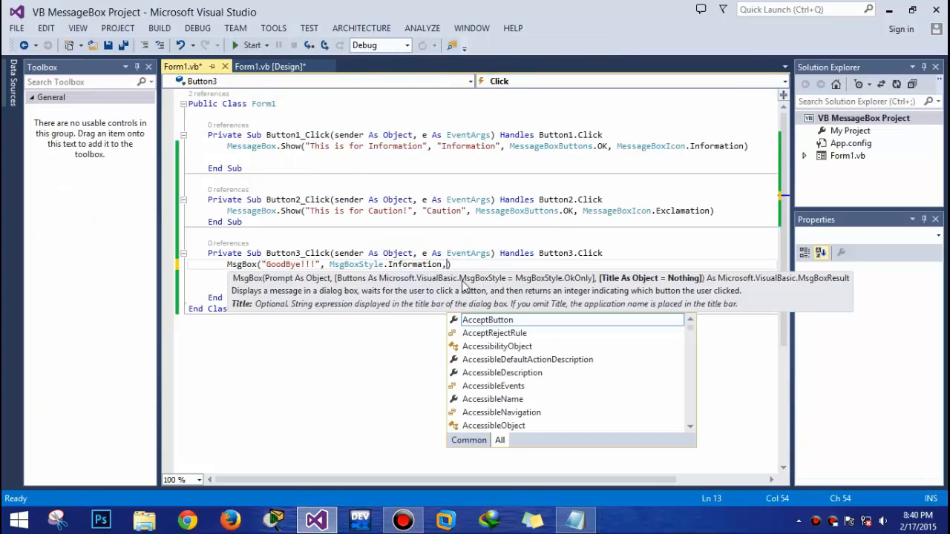
text(tir)
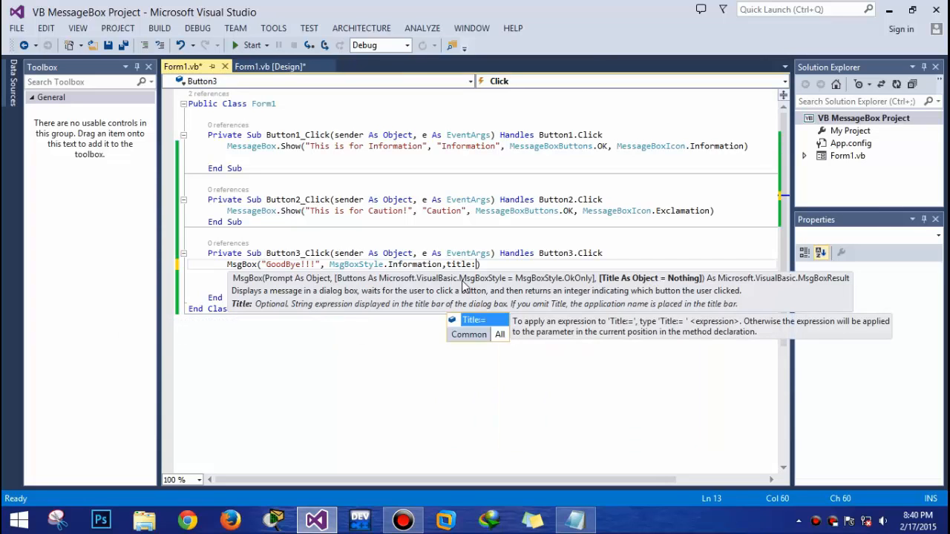
text(=)
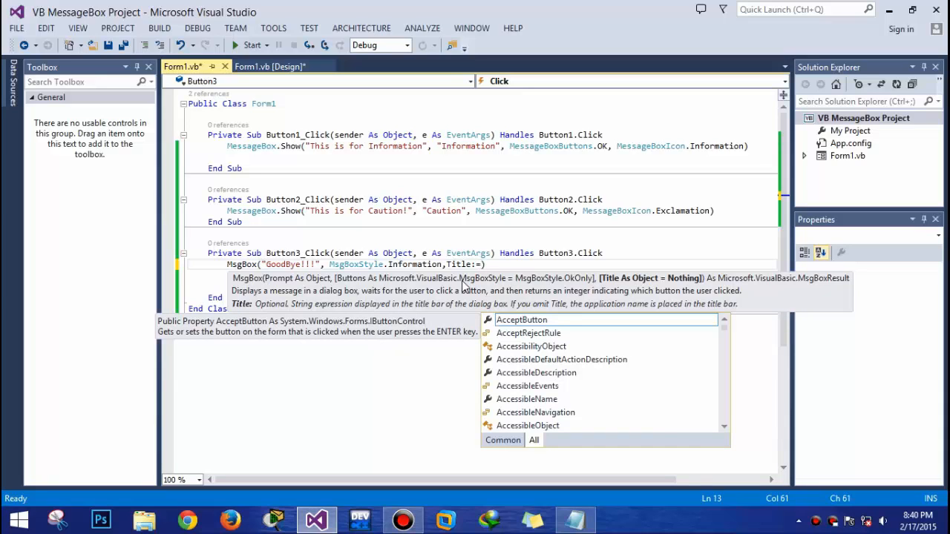
text(Thank)
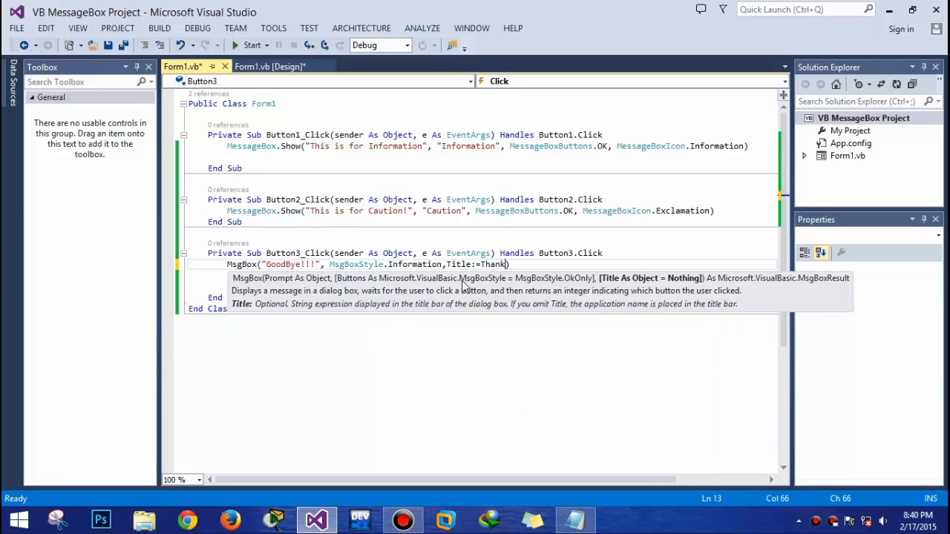
text(You!)
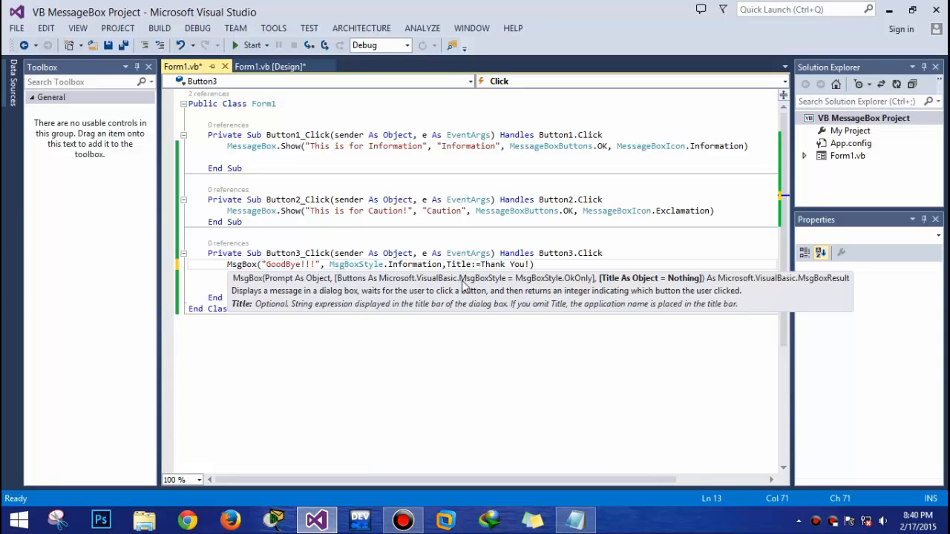
text(Close())
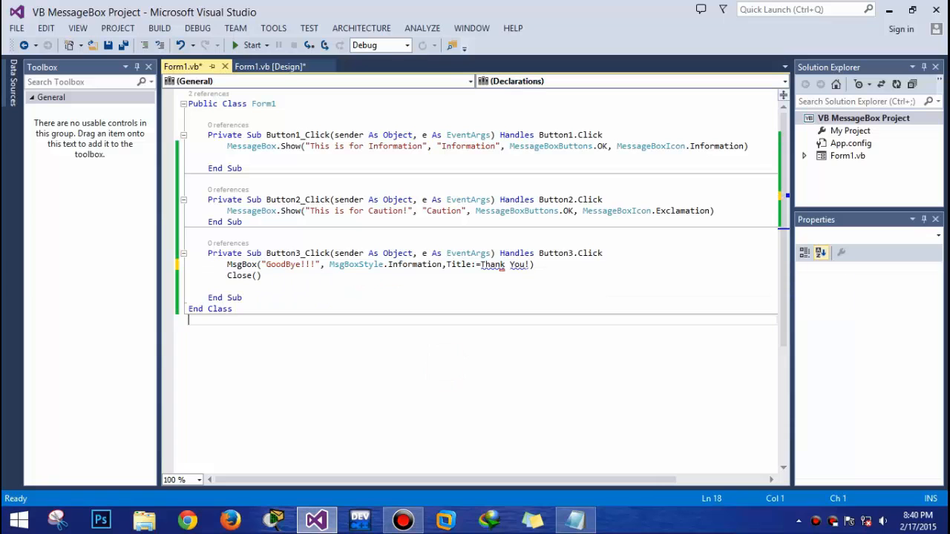
click(575, 520)
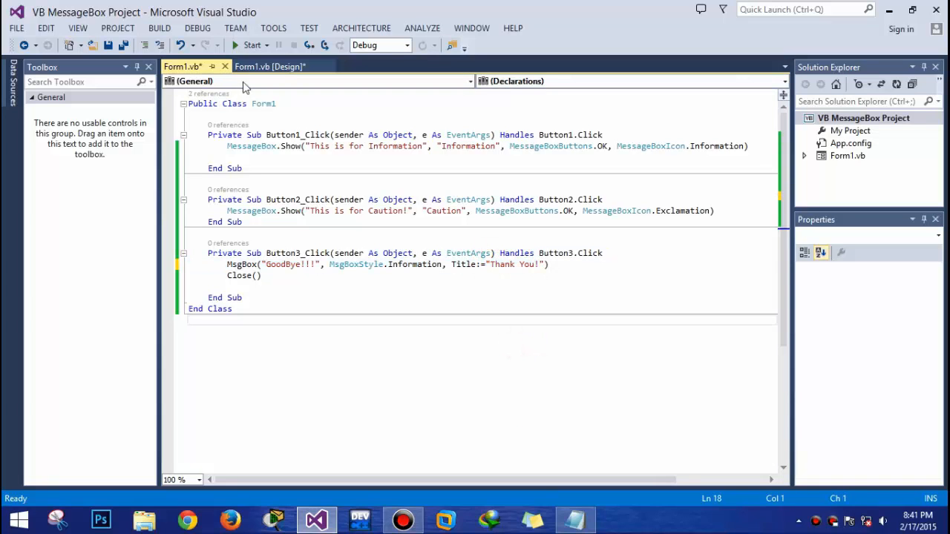
Run the form, click Exit and dismiss the 'Thank You!' goodbye message
click(252, 45)
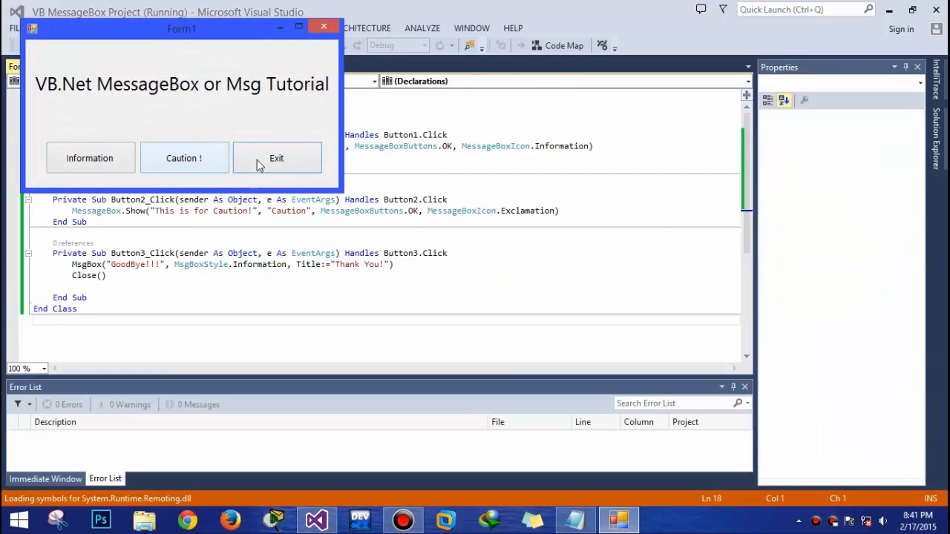
click(277, 157)
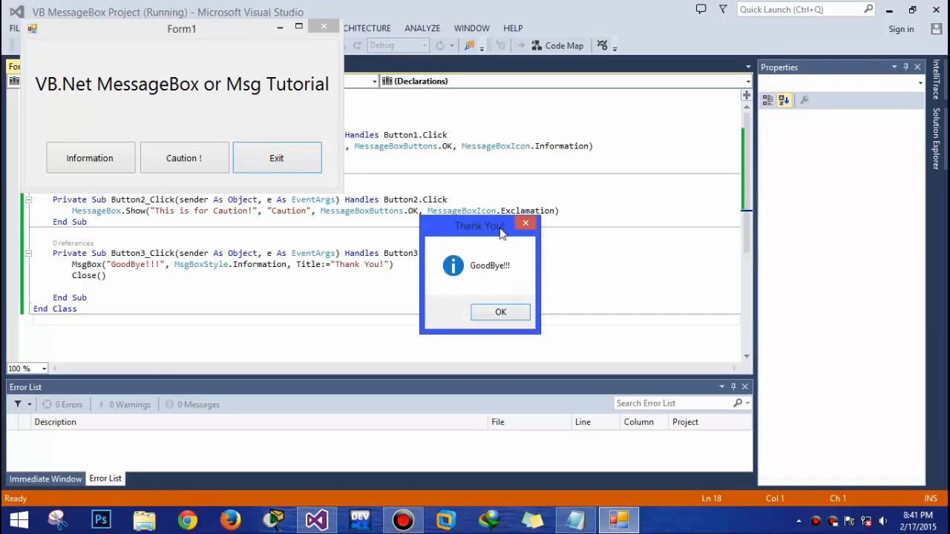
click(500, 311)
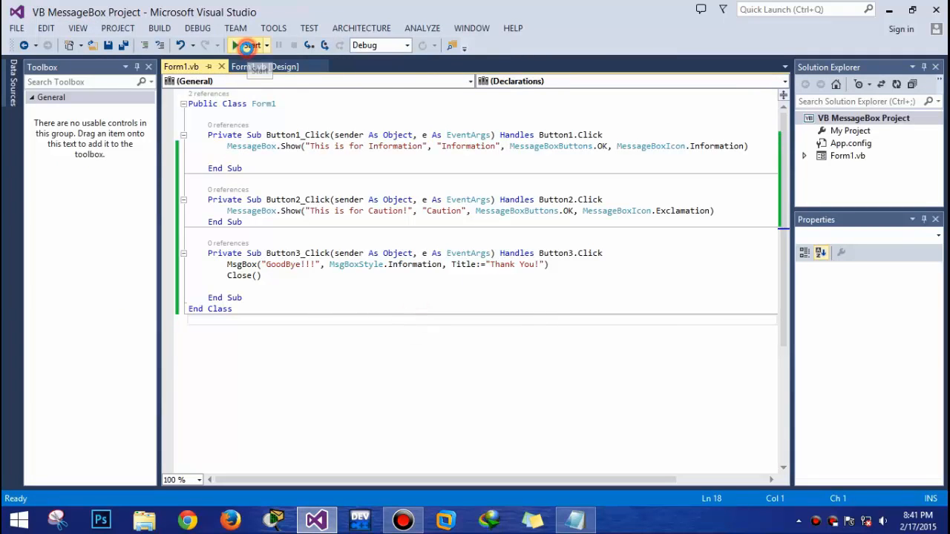
Run the form and dismiss the Information, Caution and 'Thank You!' goodbye messages in turn
click(248, 45)
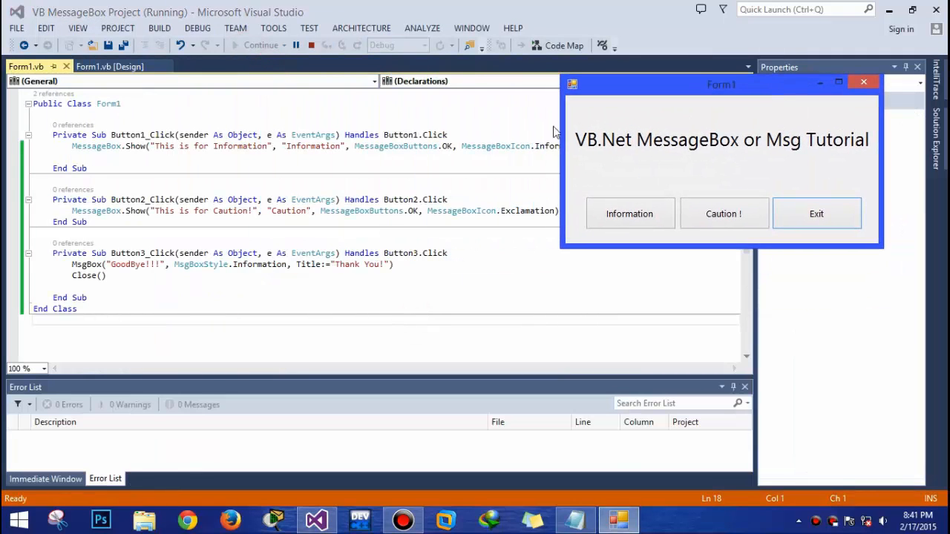
click(629, 214)
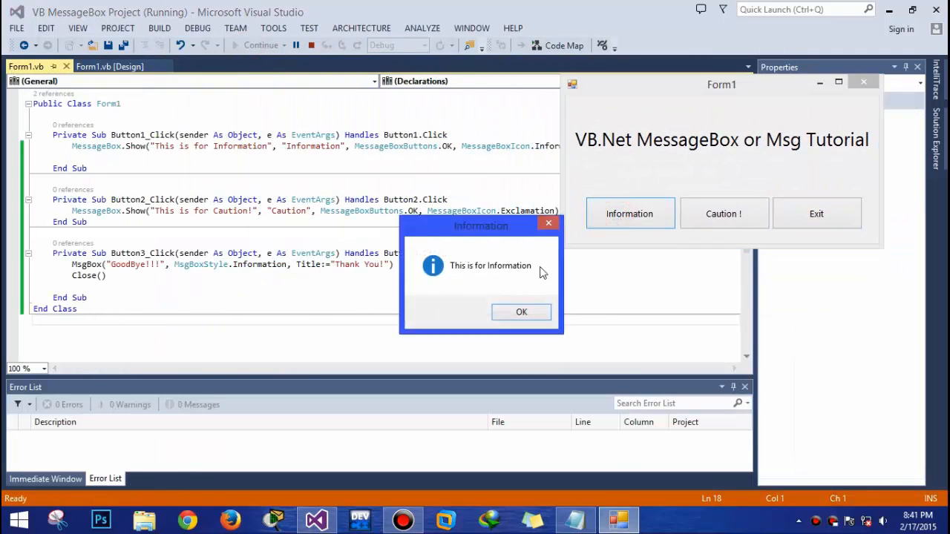
click(521, 312)
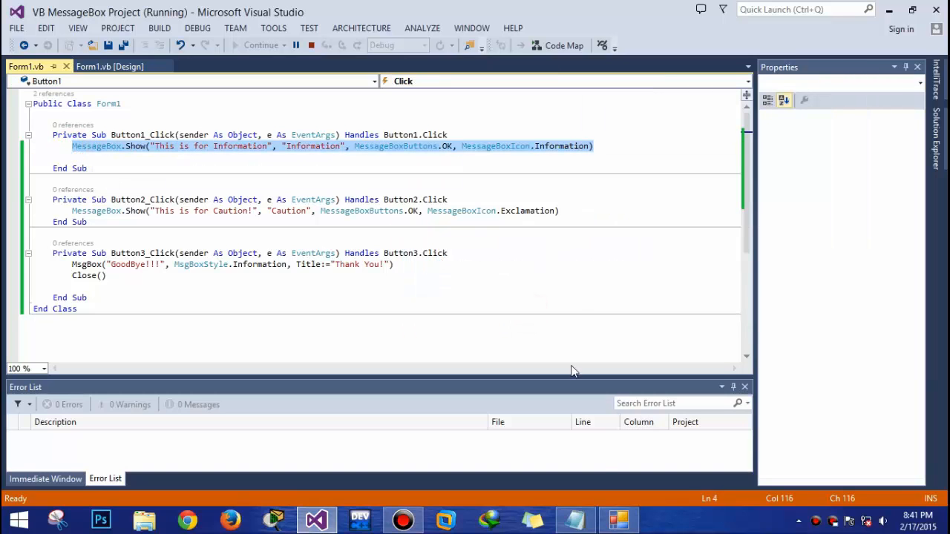
click(723, 213)
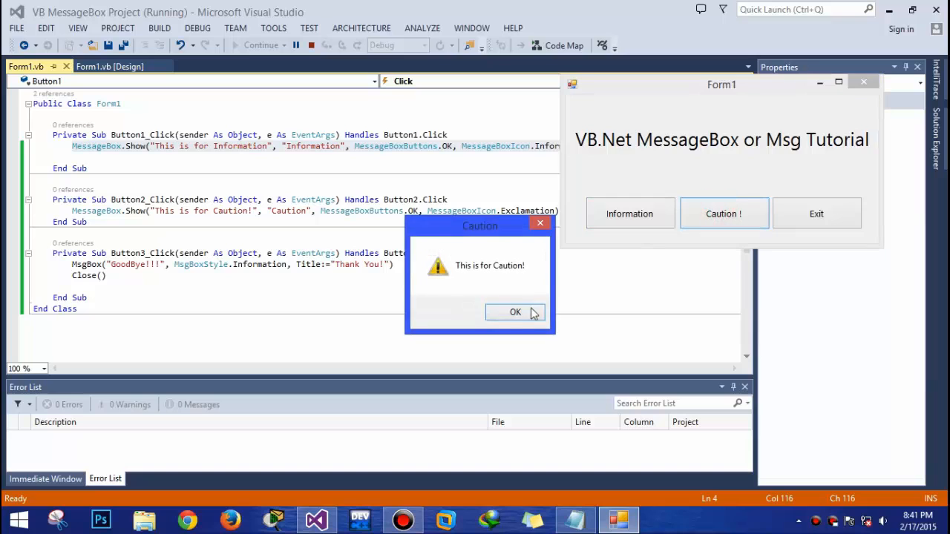
click(516, 312)
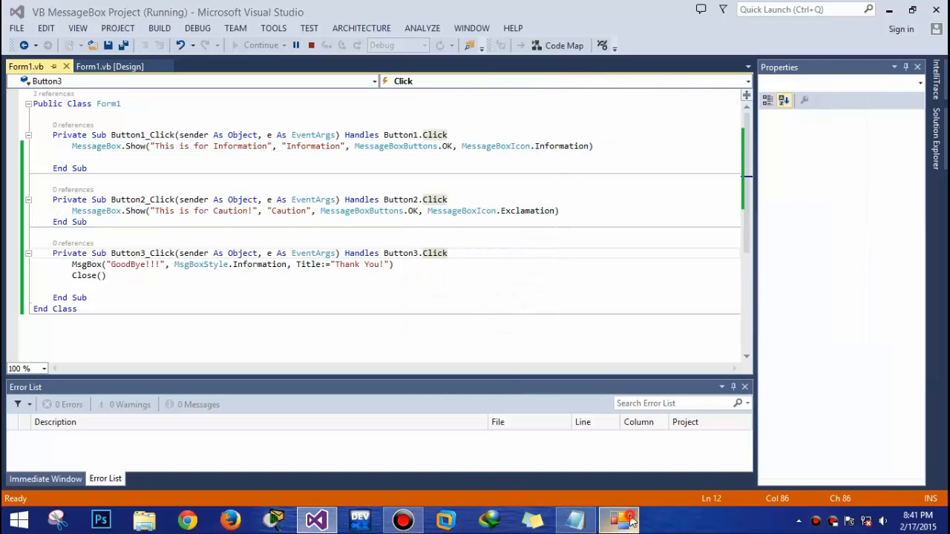
click(816, 214)
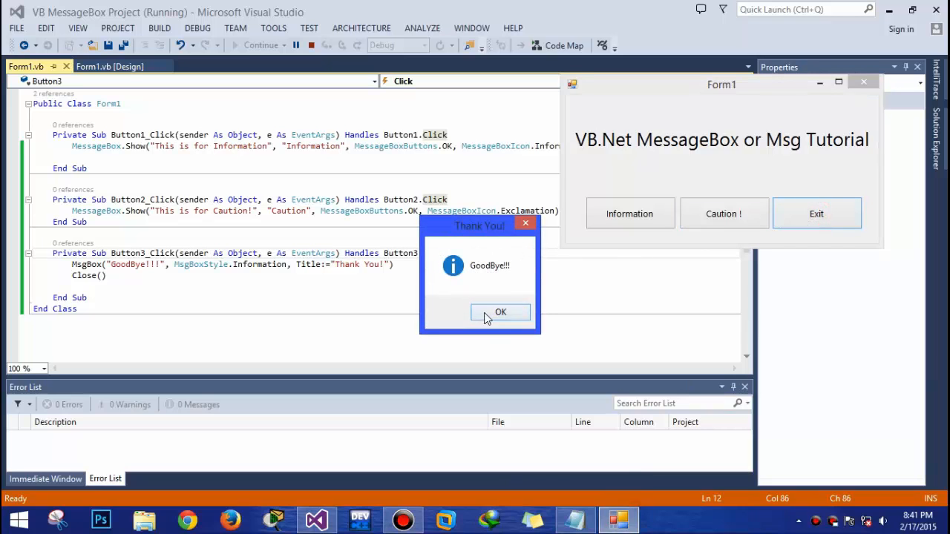
click(501, 312)
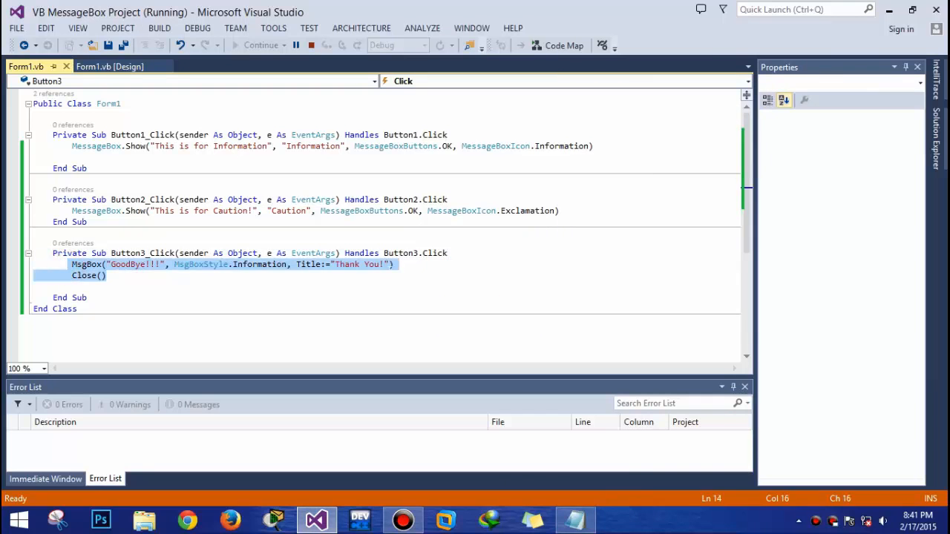